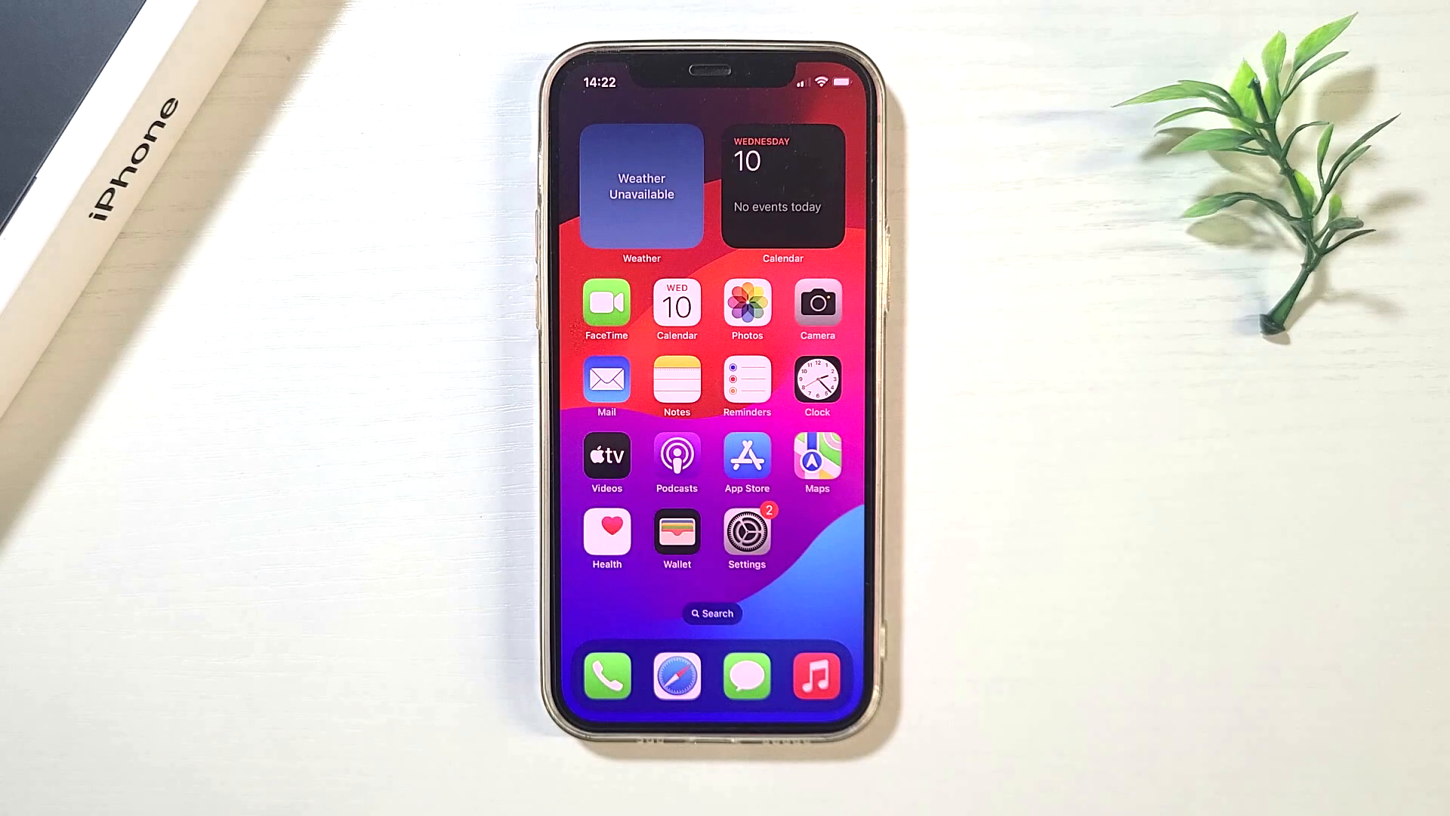
- Go to Settings > General > Software Update and start the iOS 17.4.1 update
left_click(746, 535)
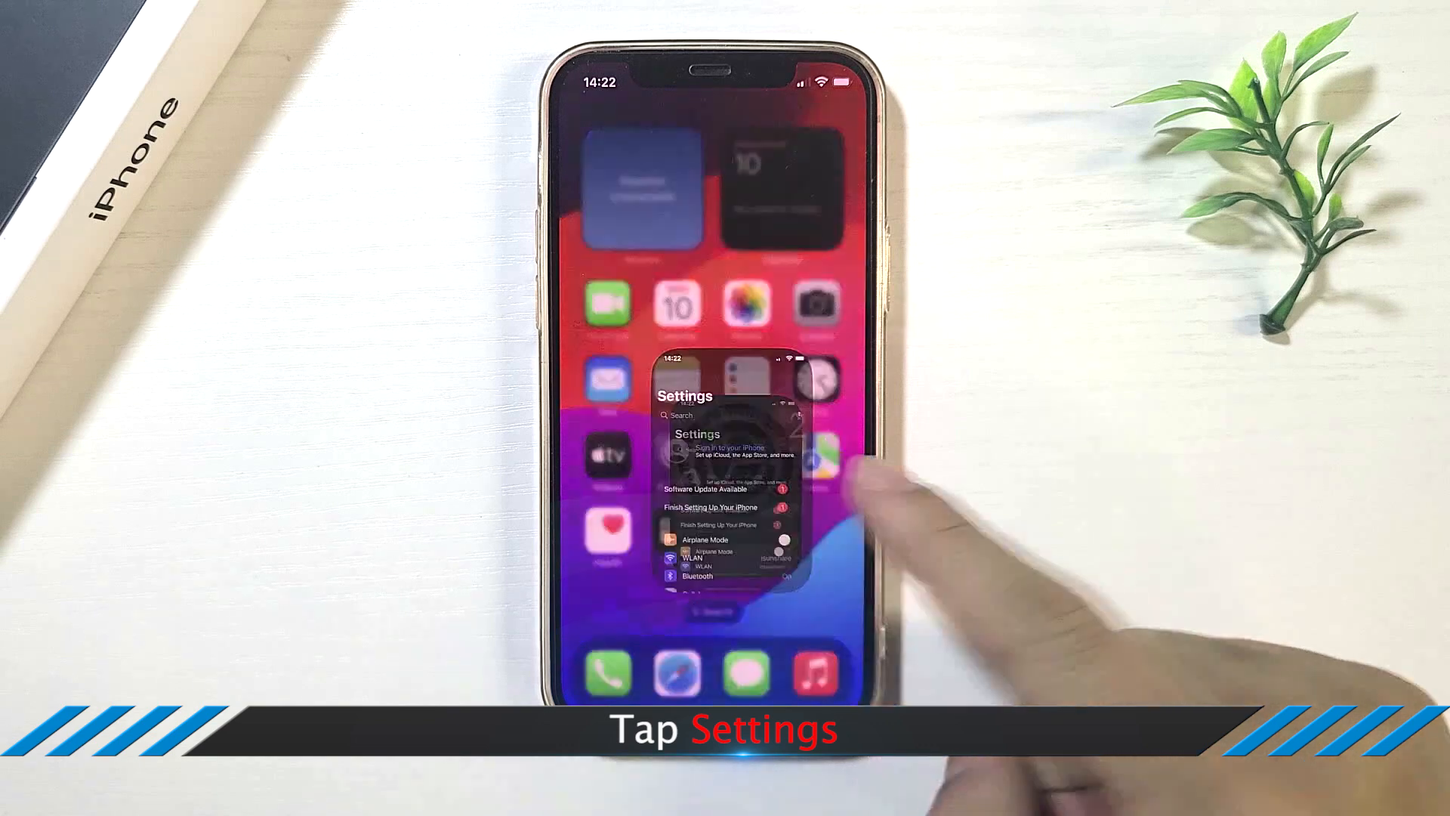
left_click(728, 463)
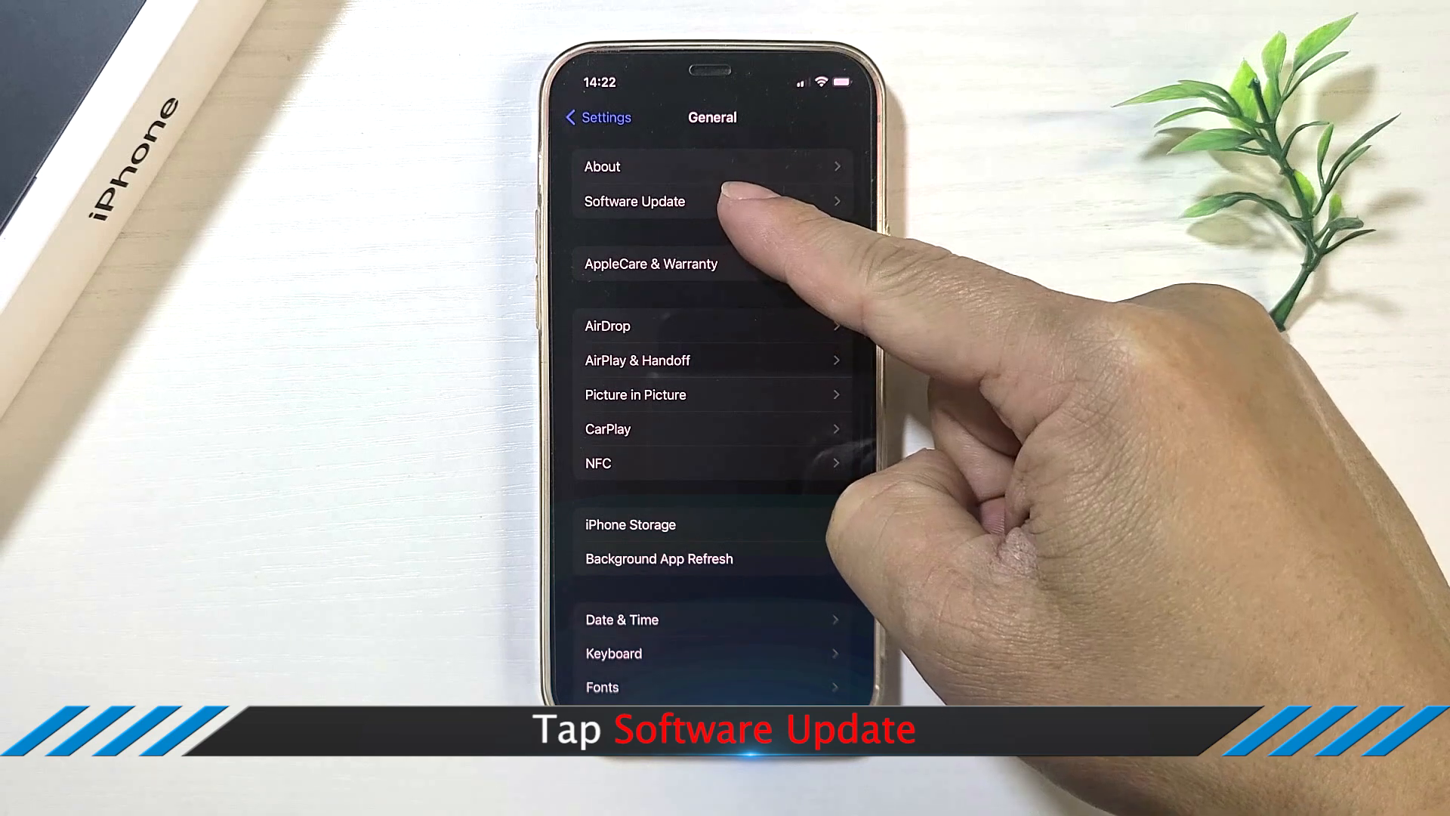
left_click(634, 201)
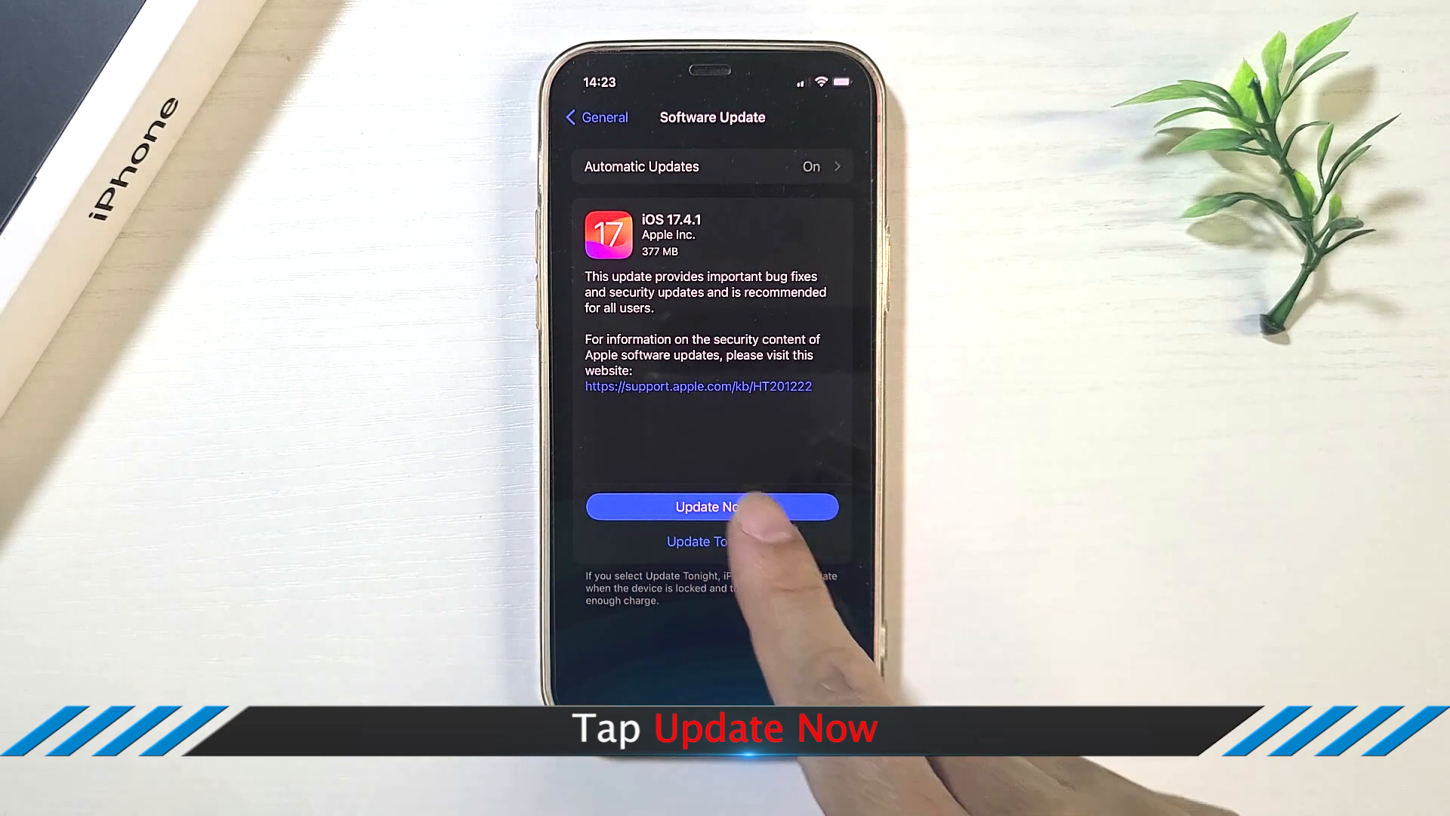
left_click(711, 507)
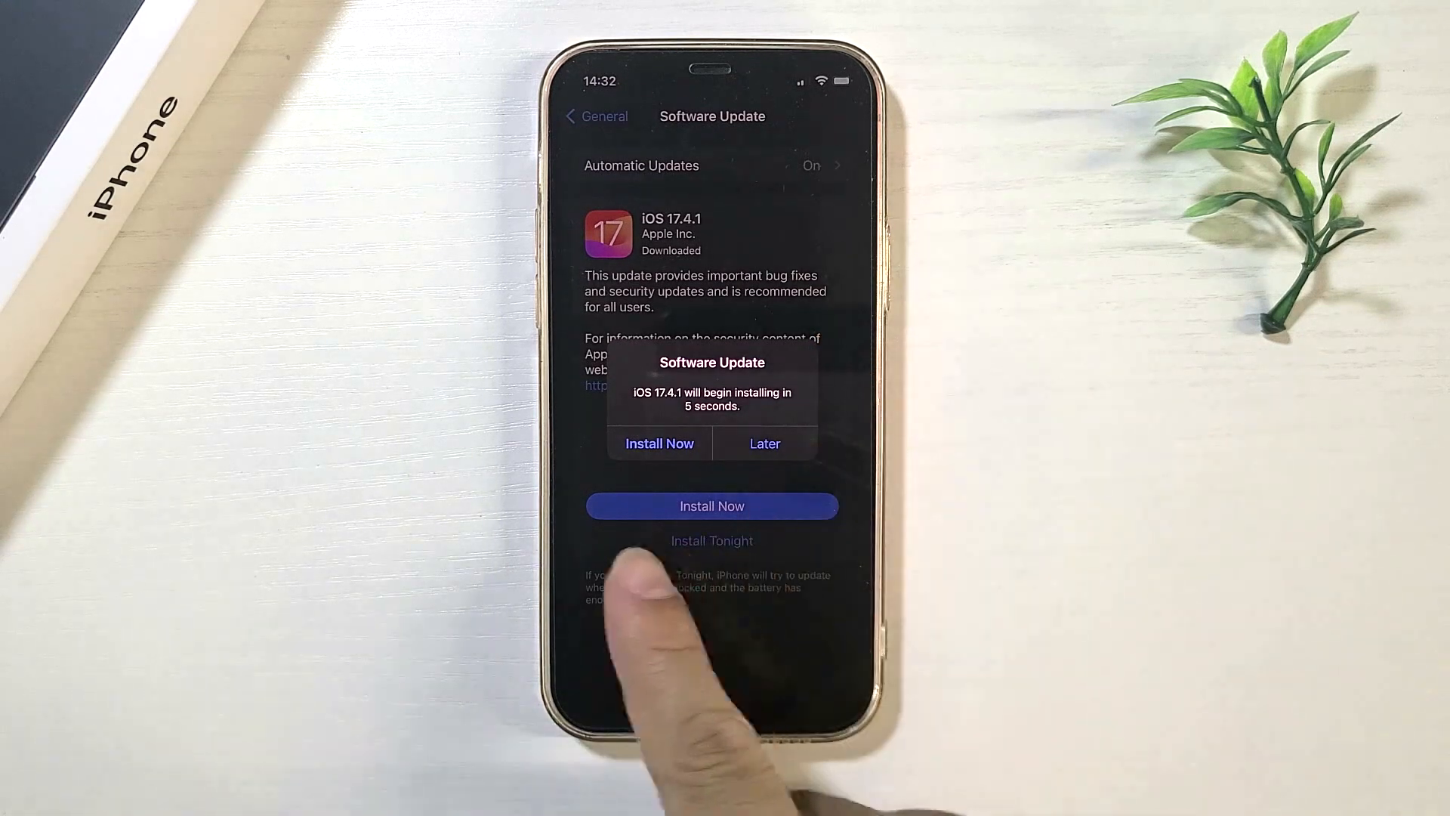
- Choose Install Now for iOS 17.4.1 and approve it with the passcode
left_click(659, 443)
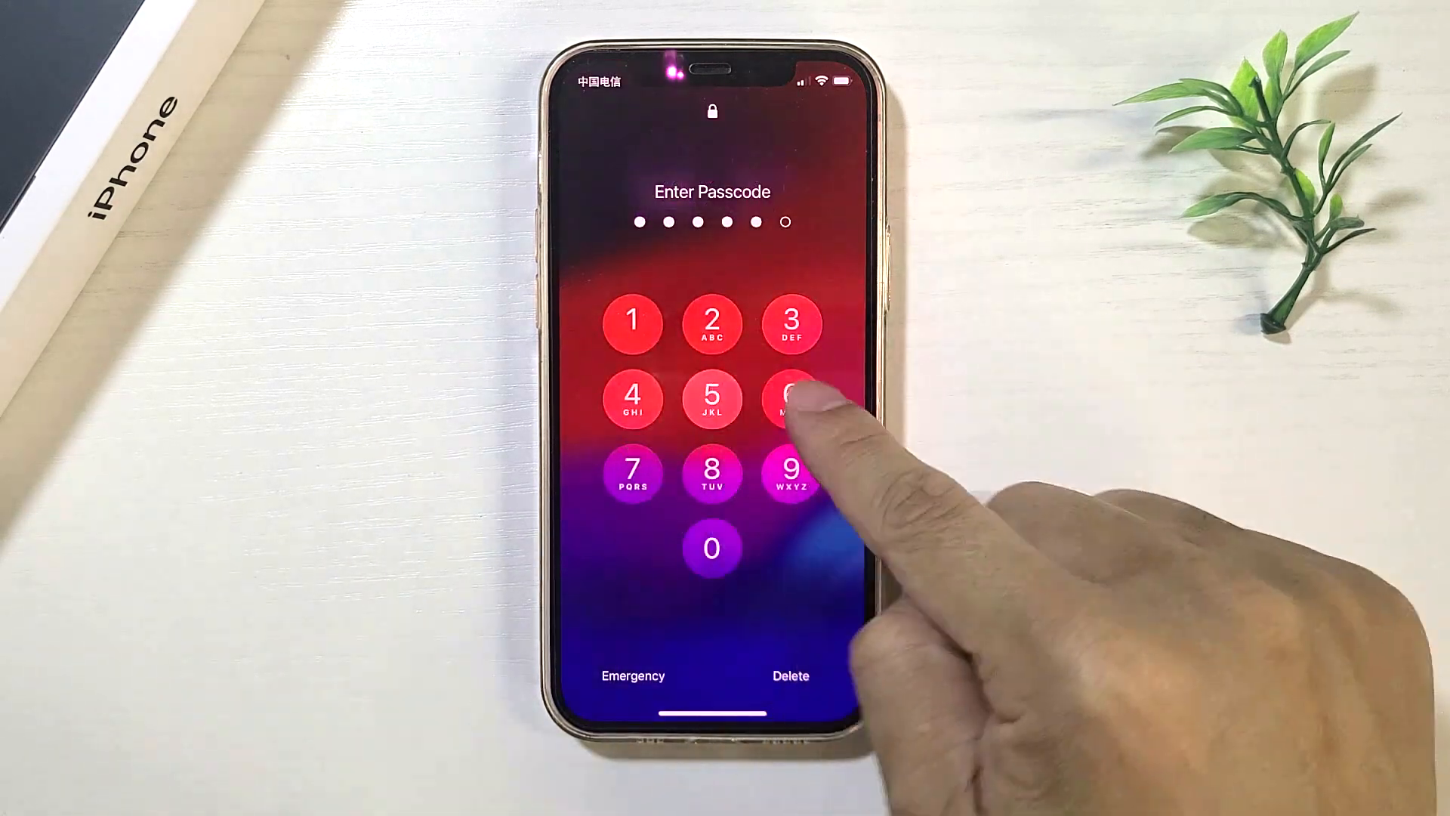
left_click(790, 398)
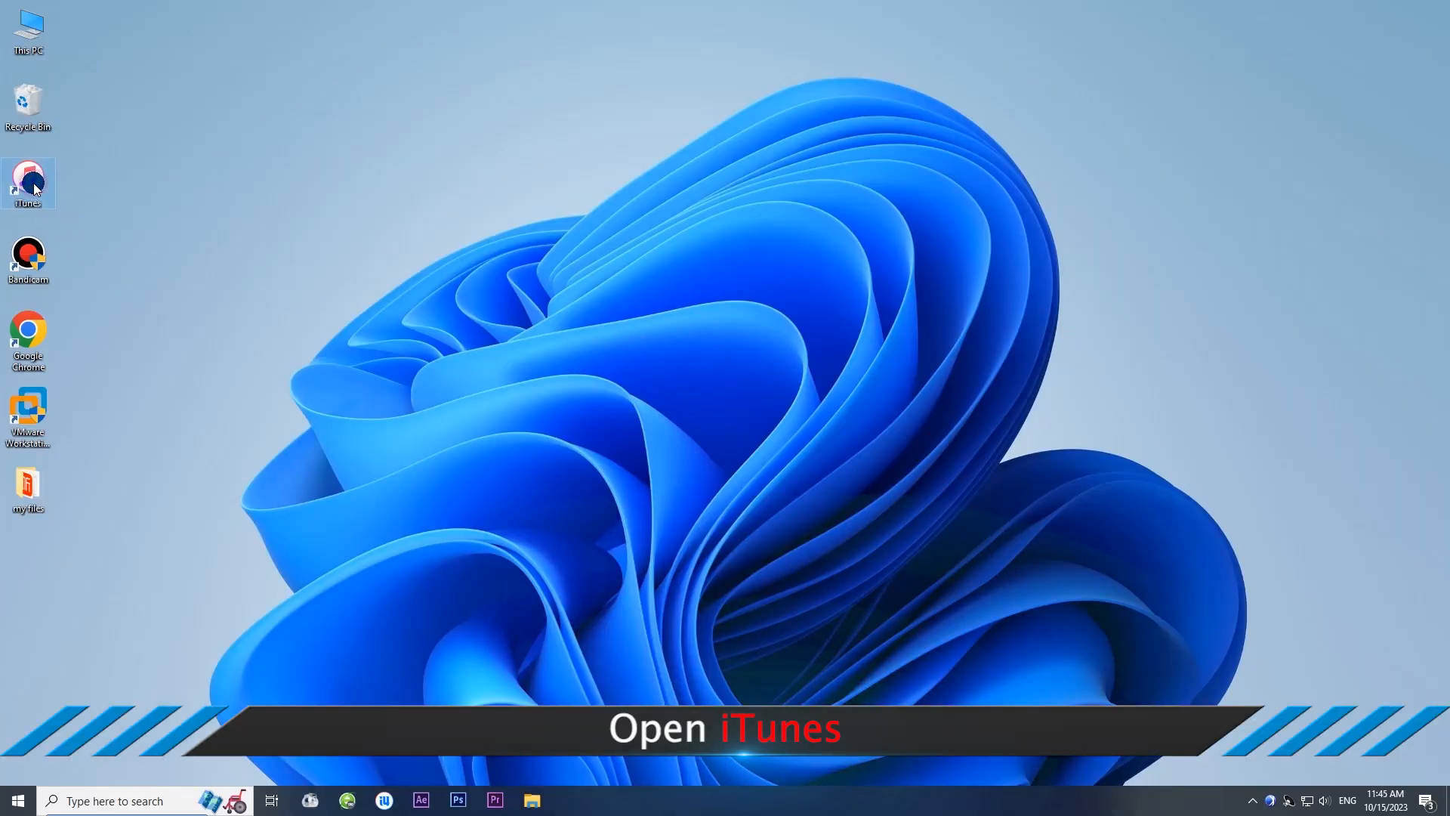
- Launch iTunes, choose Restore and Update for the iPhone 12, and accept the notes
double_click(28, 182)
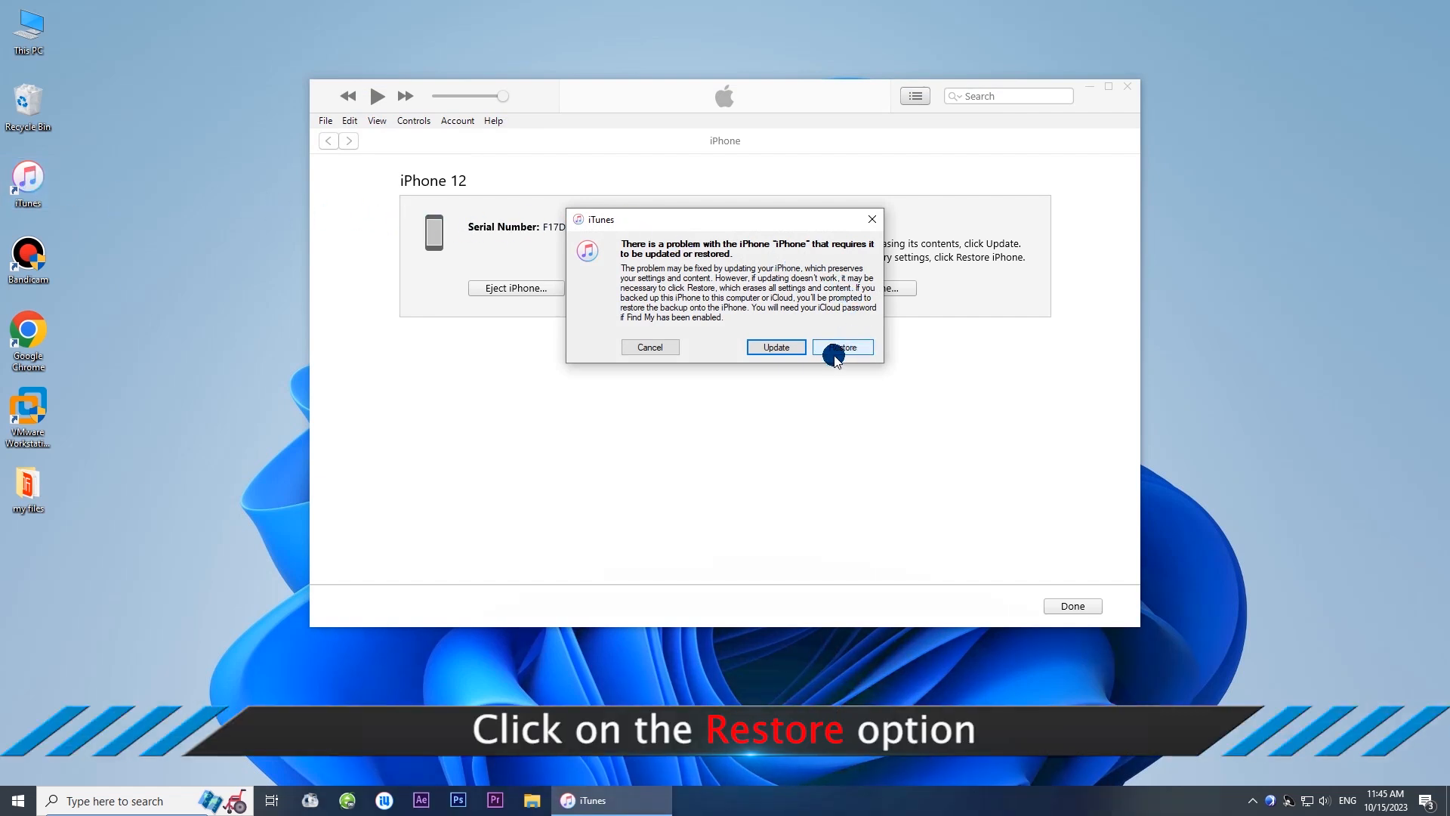
left_click(840, 347)
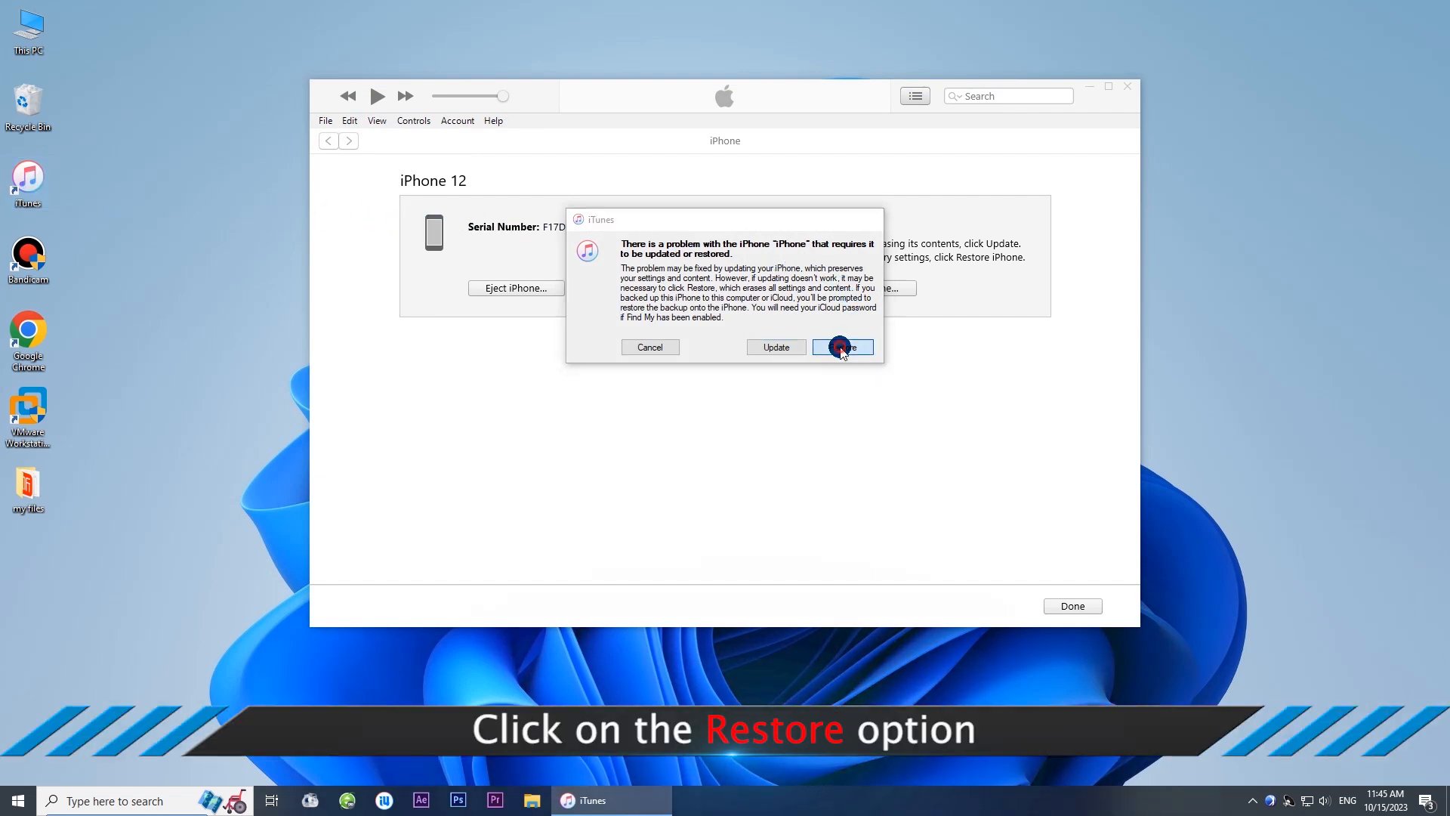
left_click(842, 346)
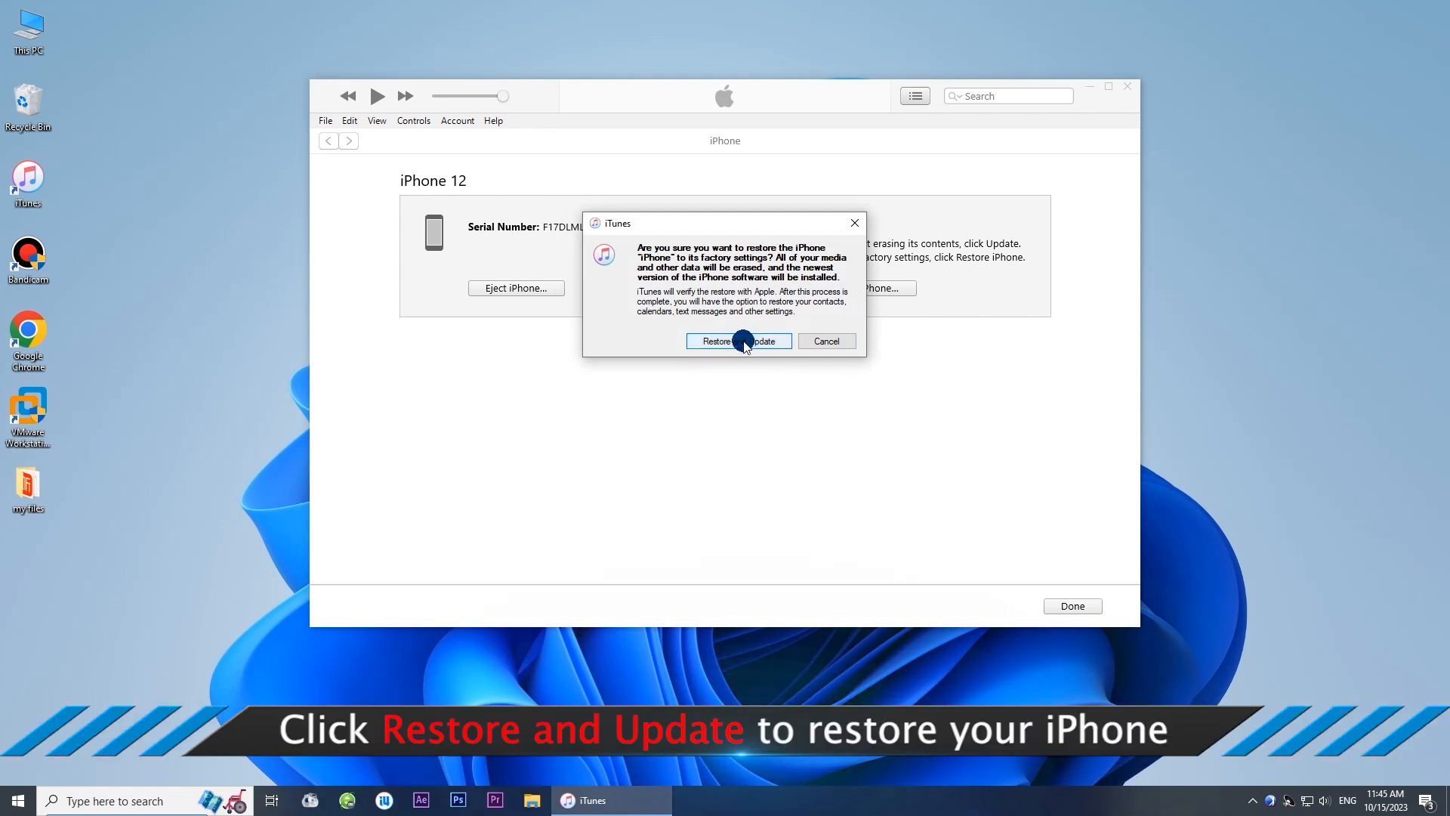
left_click(737, 340)
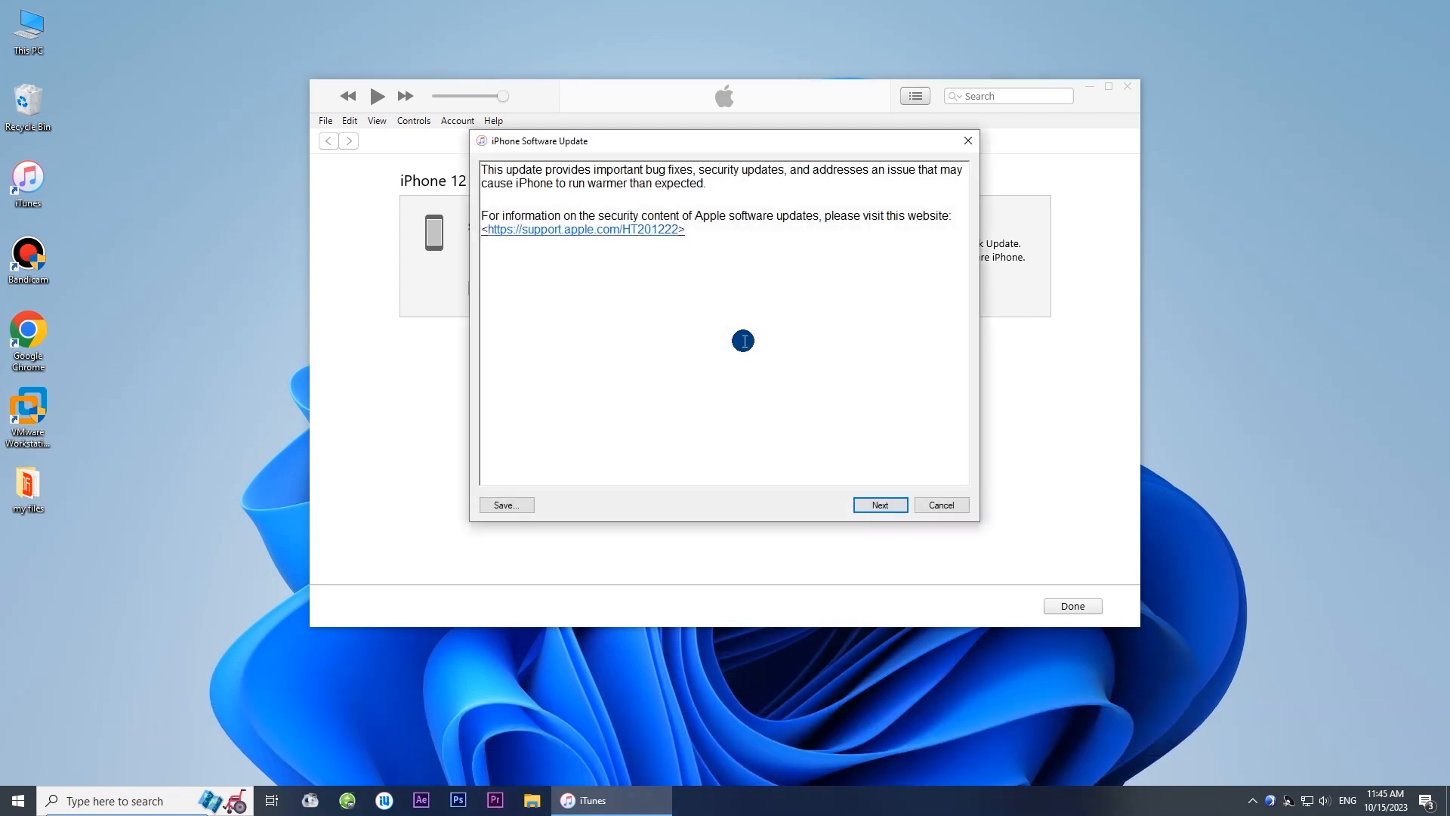
left_click(878, 505)
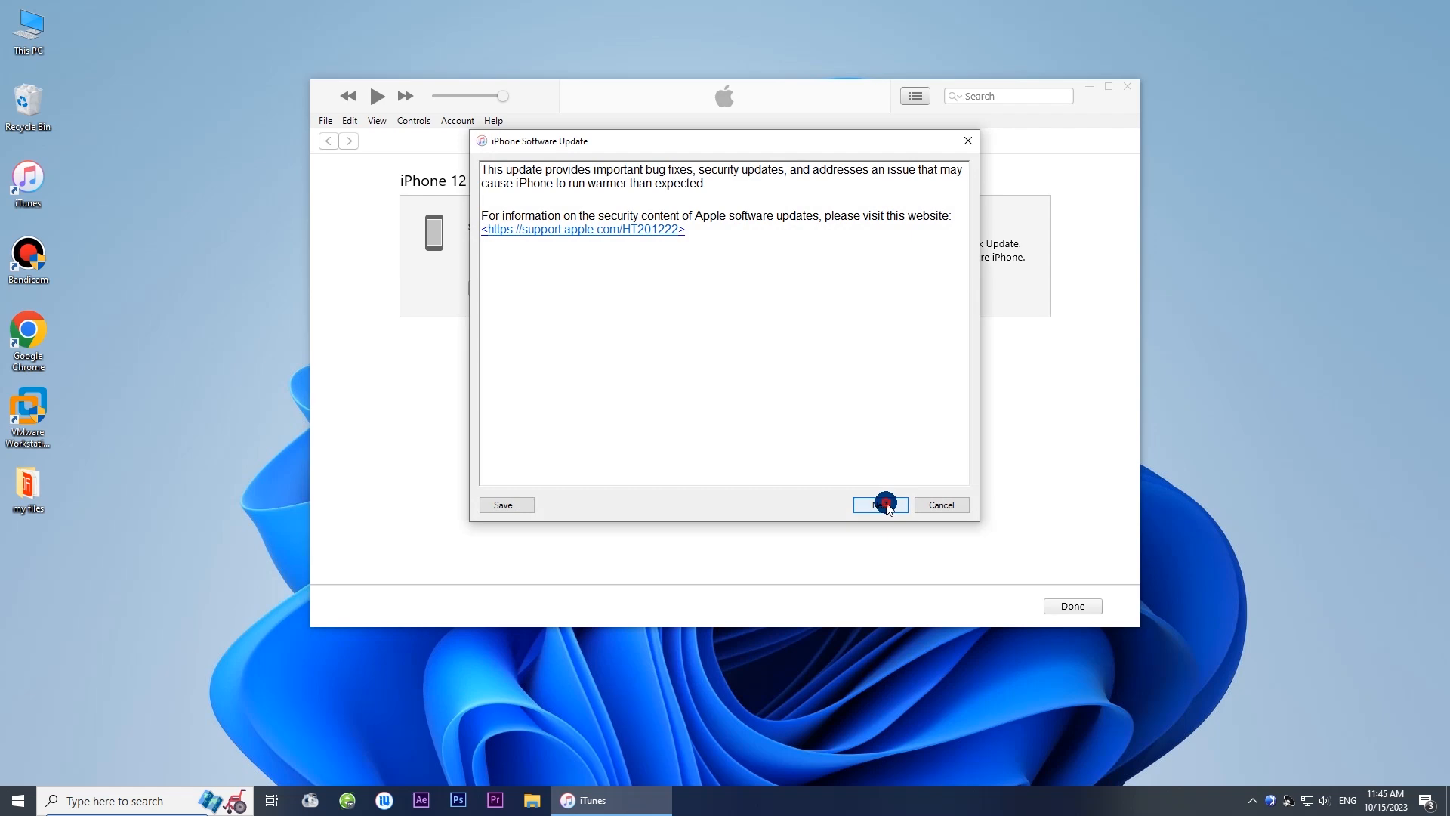
left_click(878, 505)
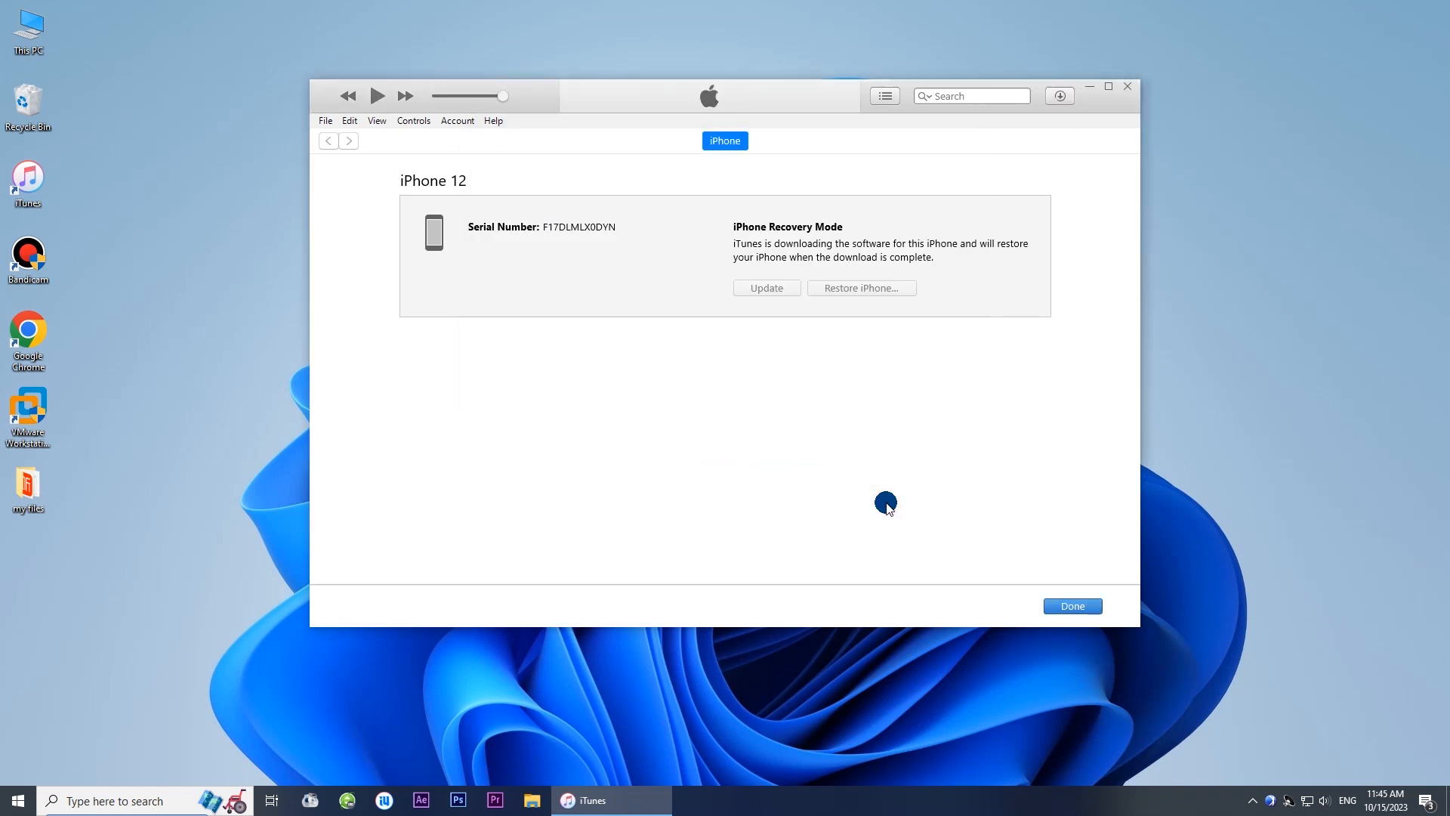
mouse_move(712, 346)
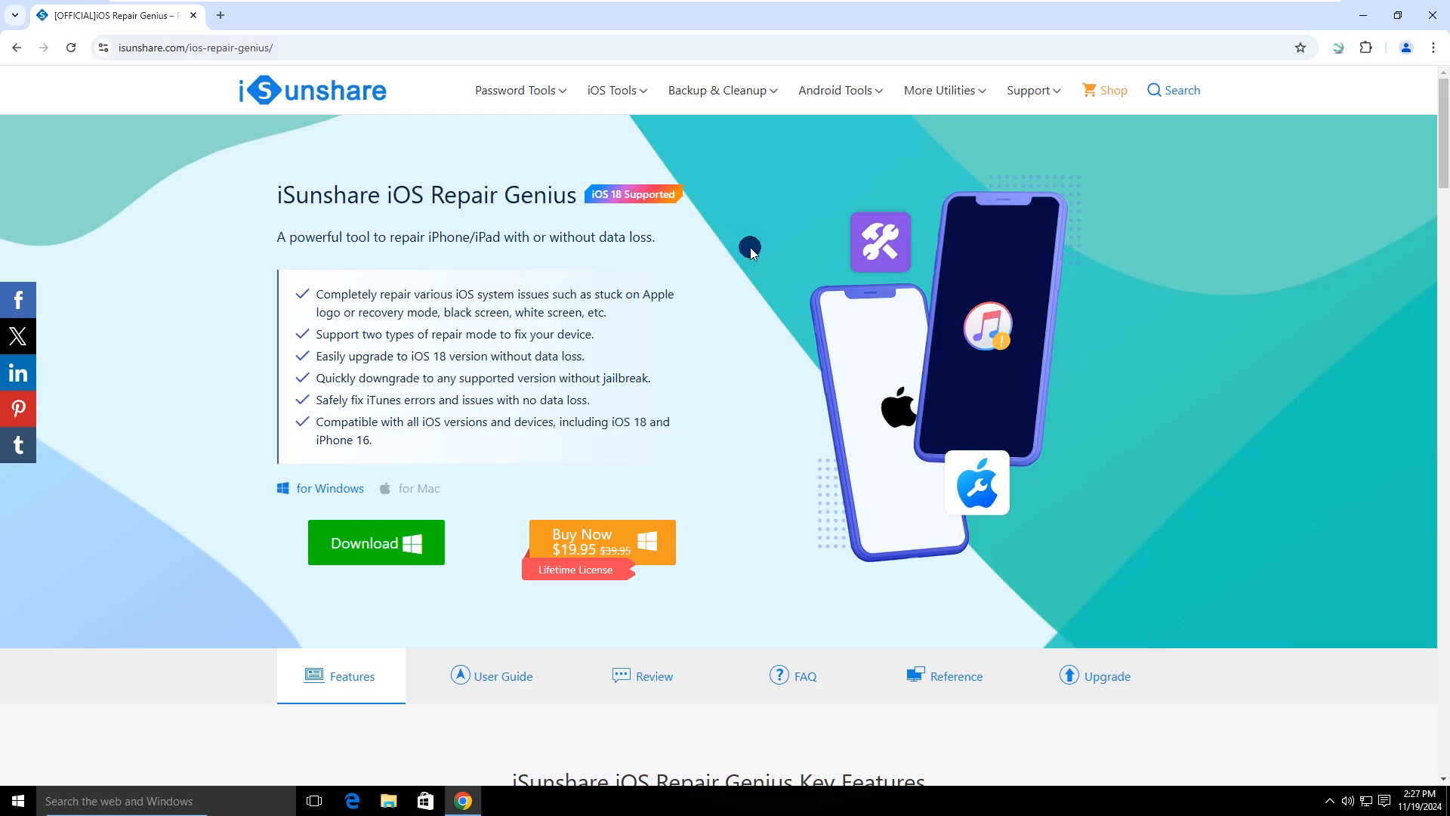
mouse_move(545, 210)
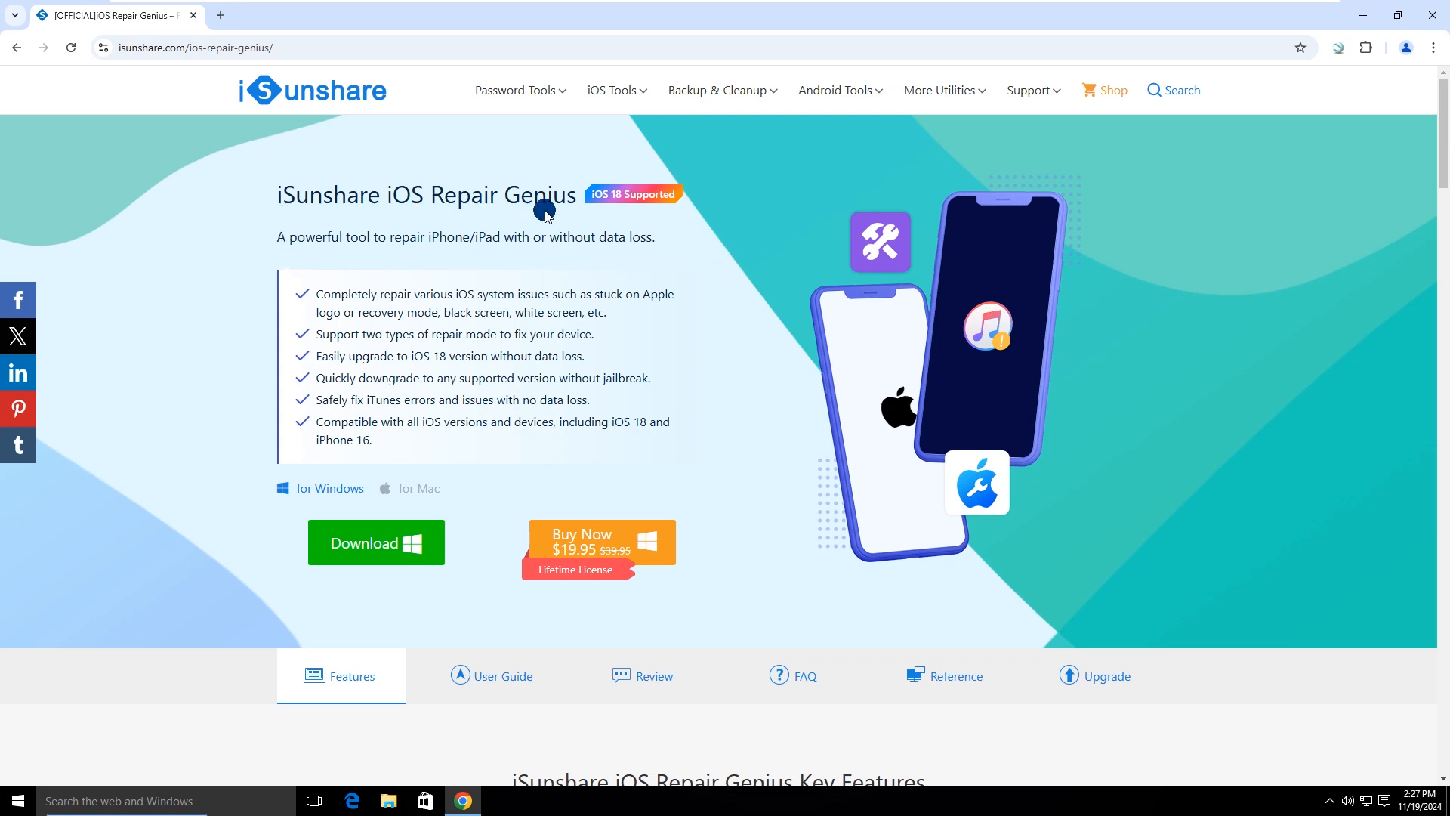
mouse_move(504, 250)
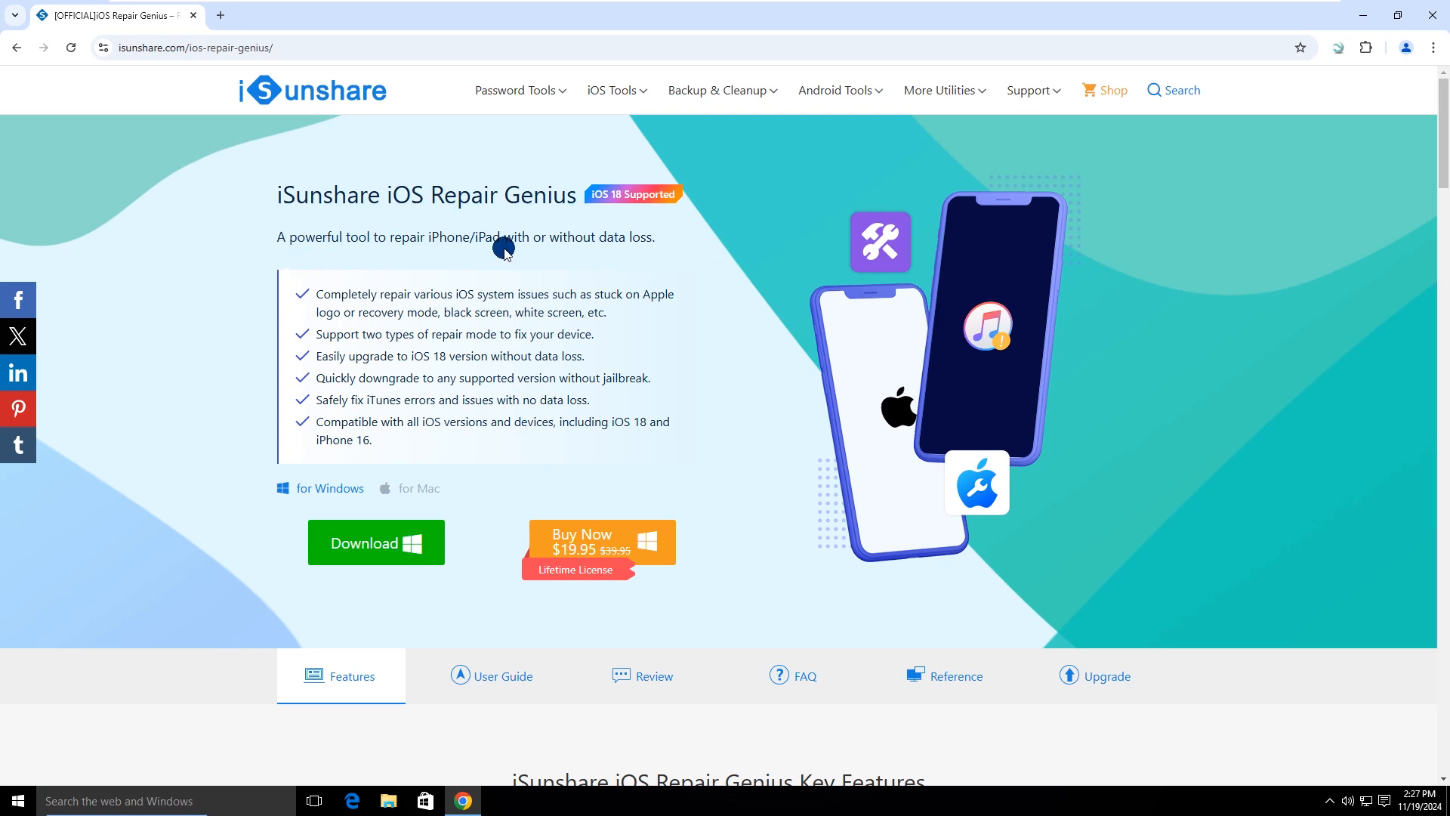
mouse_move(492, 281)
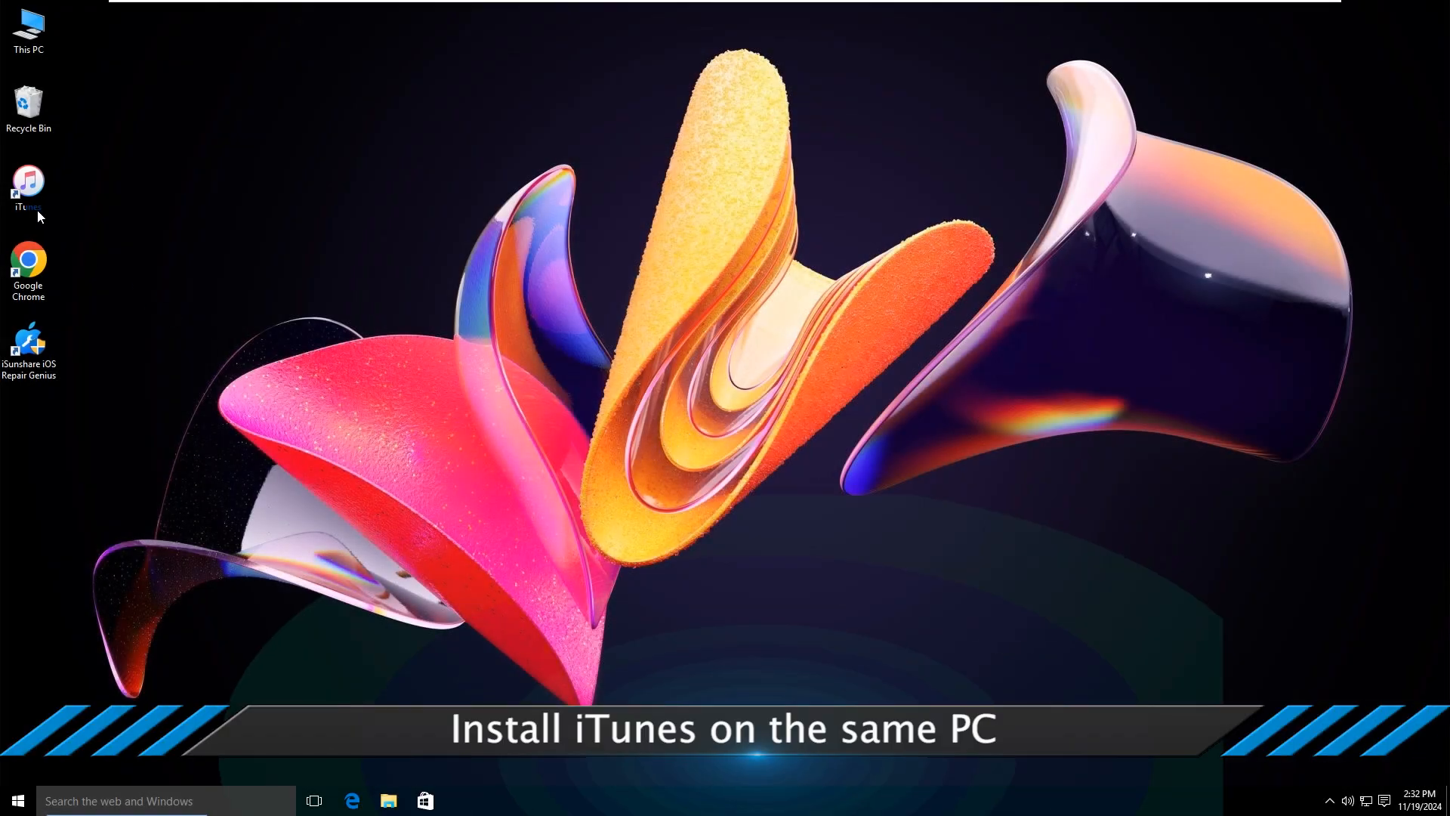
- Launch iSunshare iOS Repair Genius, allow UAC, and pick System Repair in Standard Mode
left_click(29, 185)
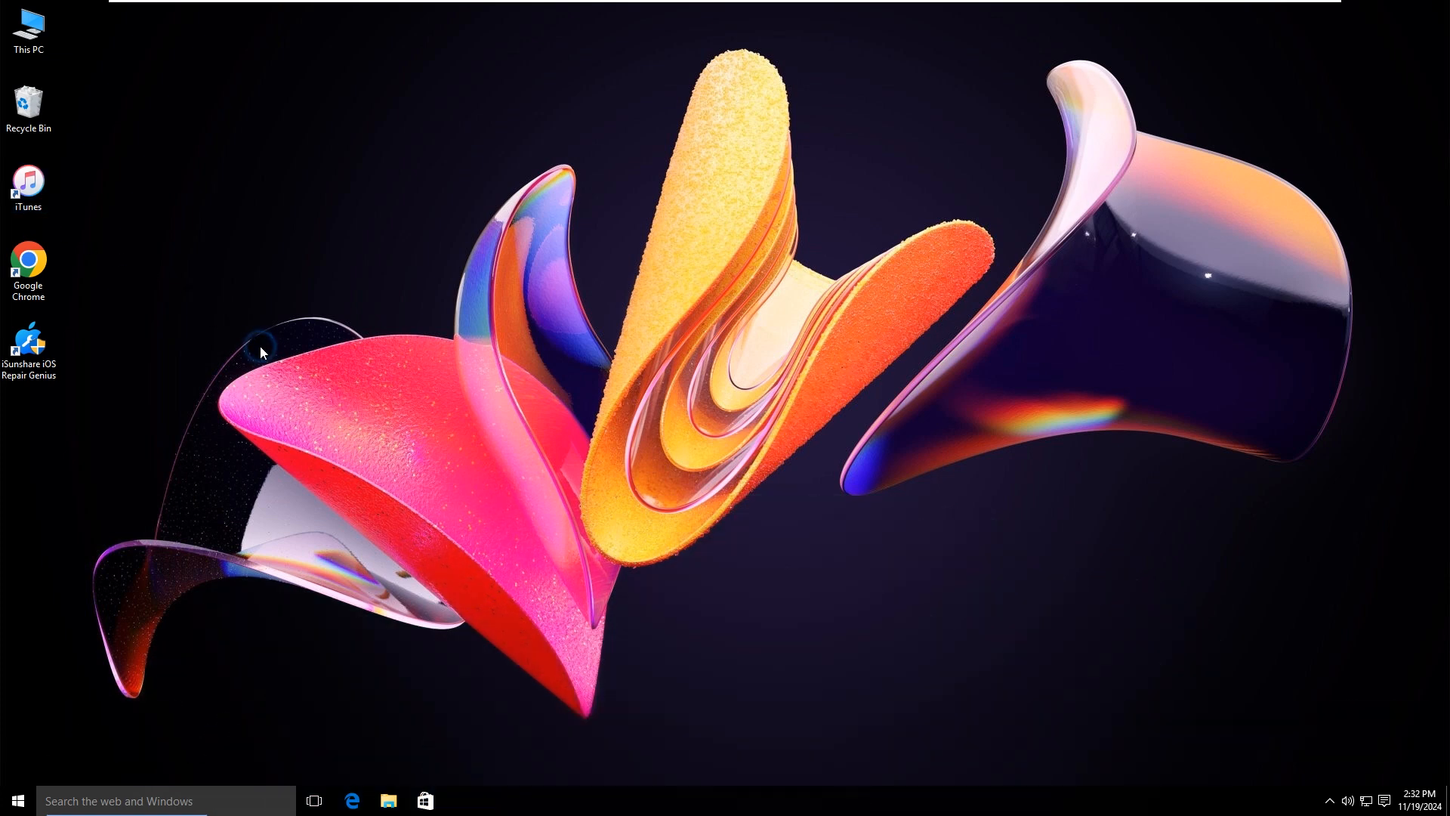
double_click(29, 342)
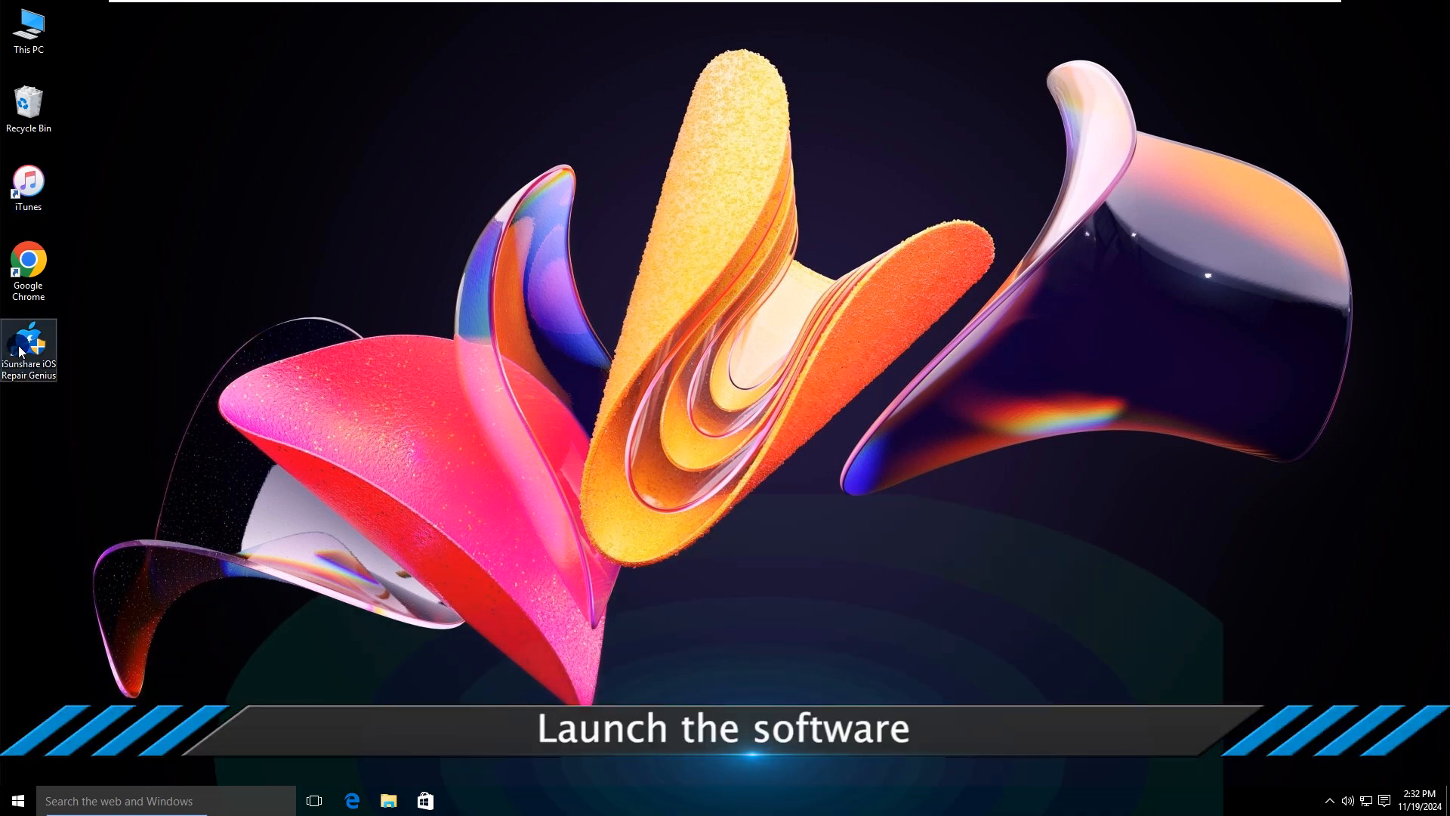
double_click(29, 347)
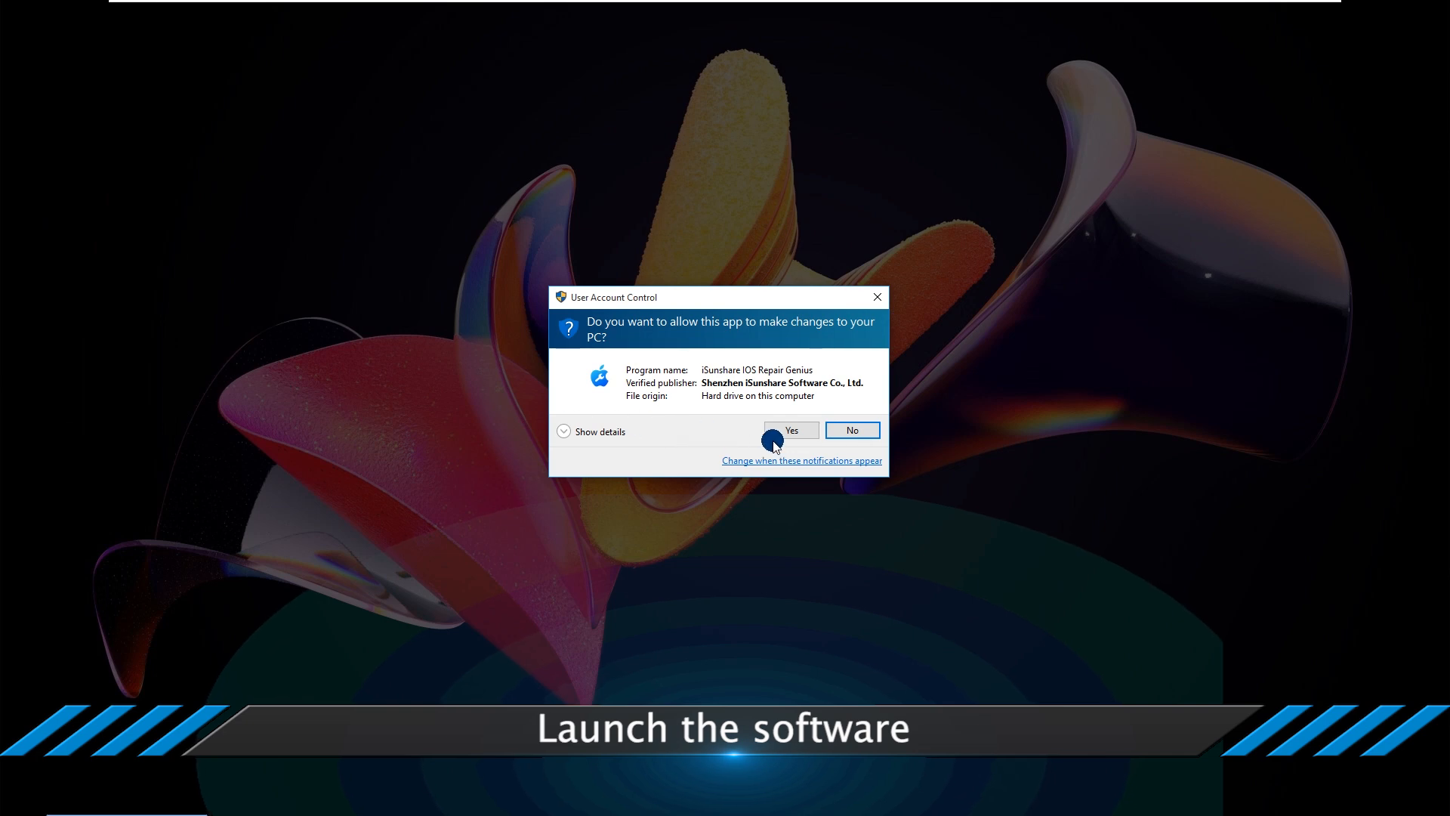
left_click(790, 430)
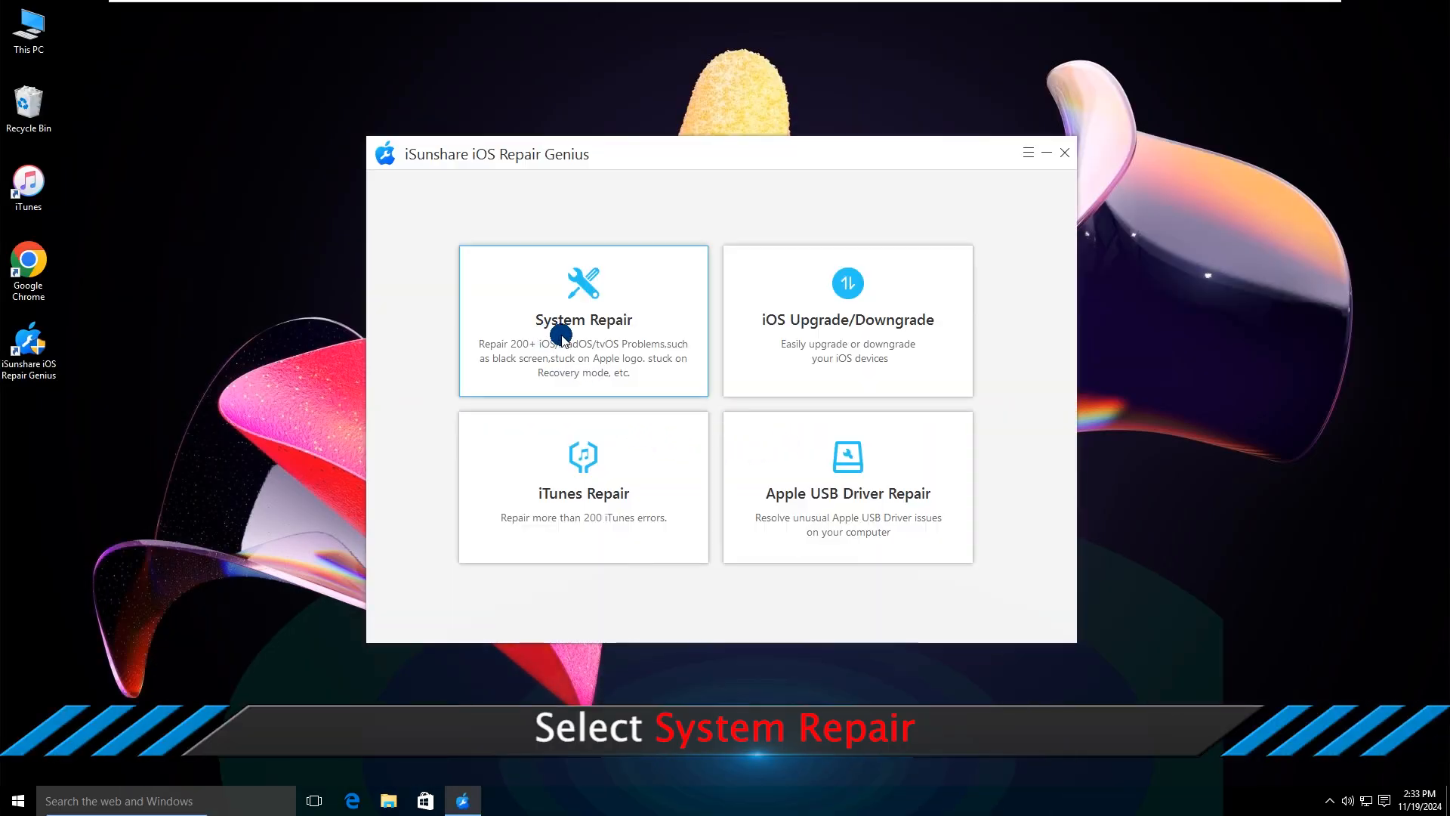
left_click(584, 319)
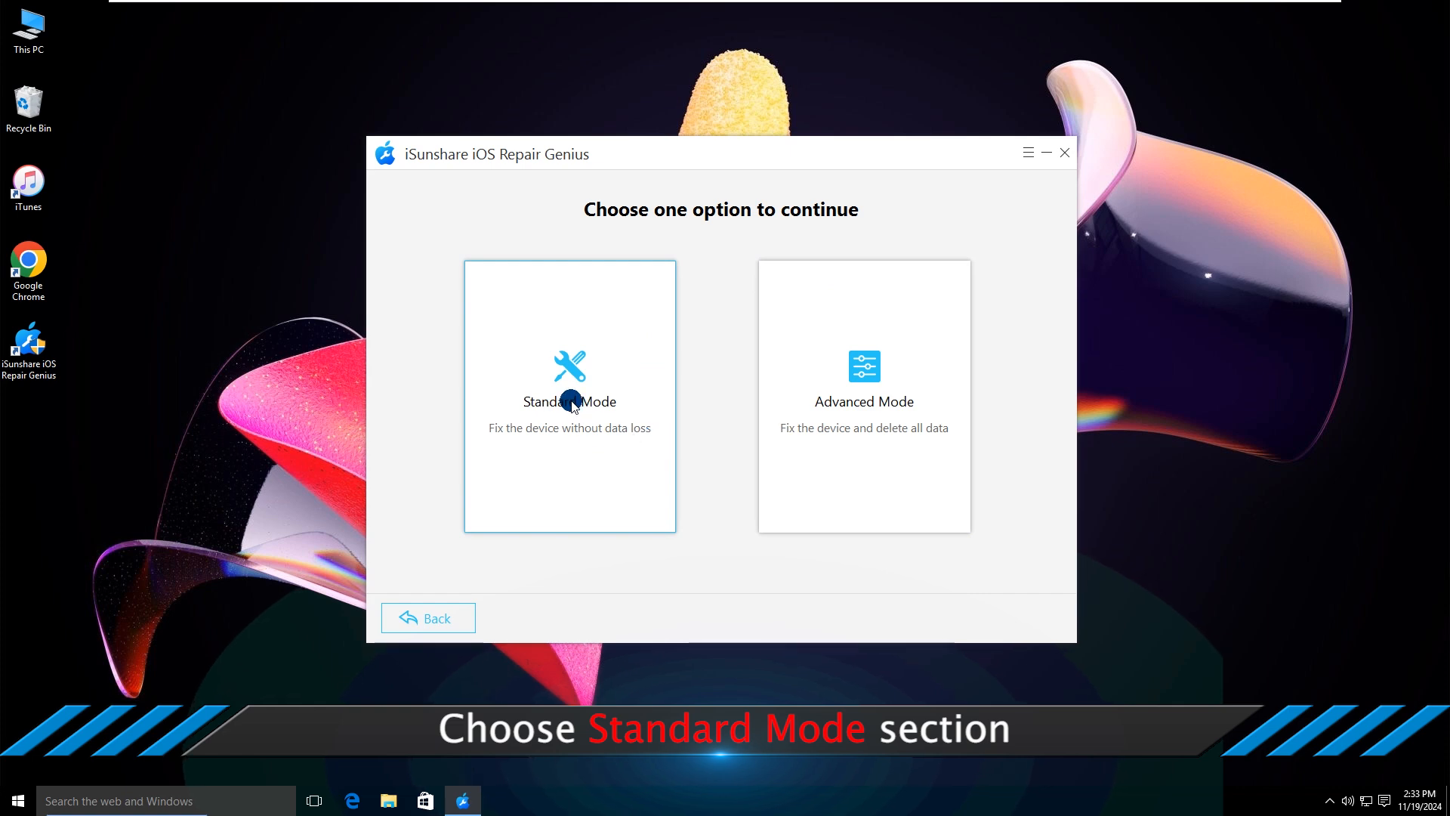
left_click(570, 395)
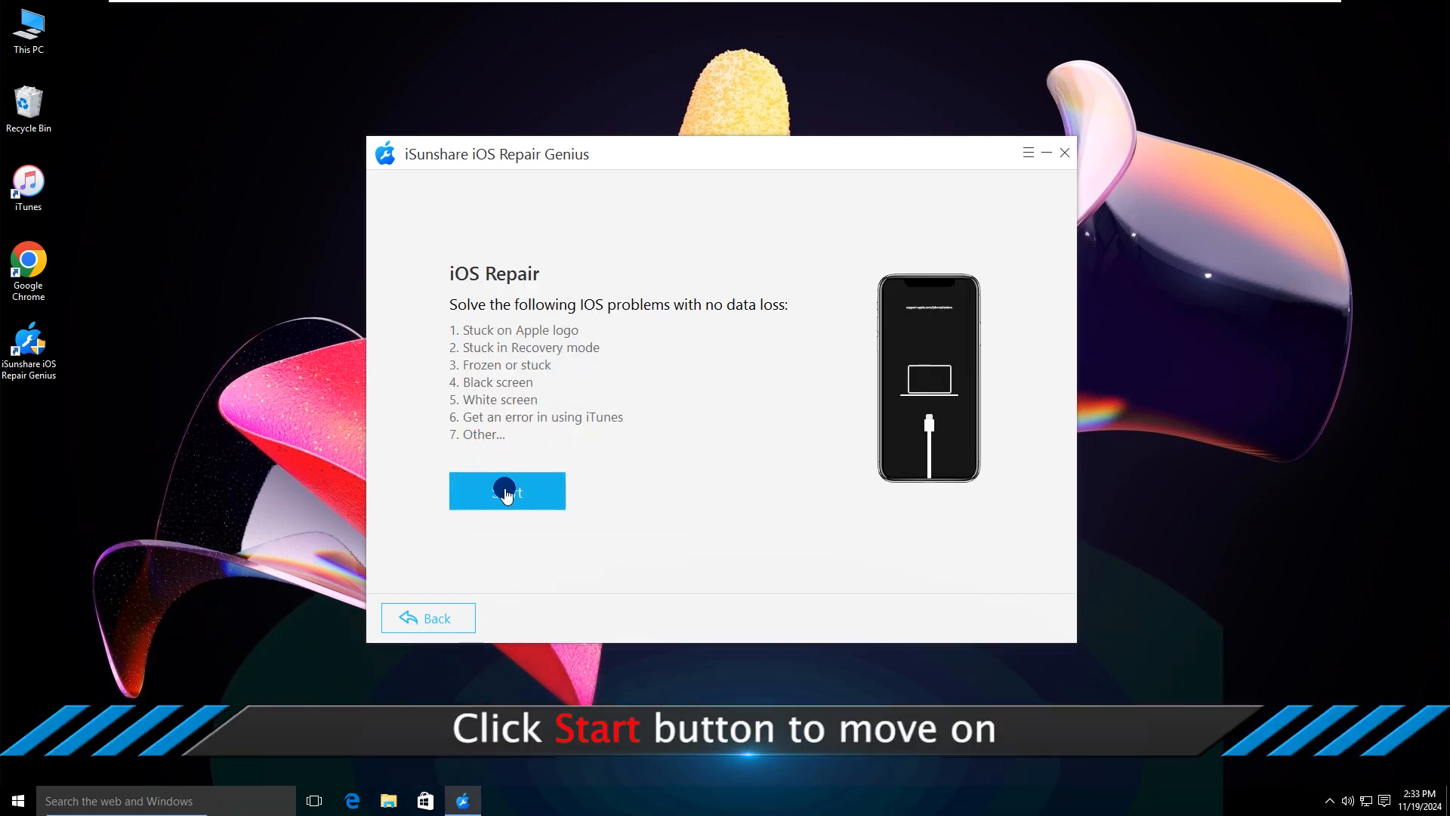
- Start the repair, then continue once the iPhone 12 on iOS 18.1 is connected
left_click(507, 491)
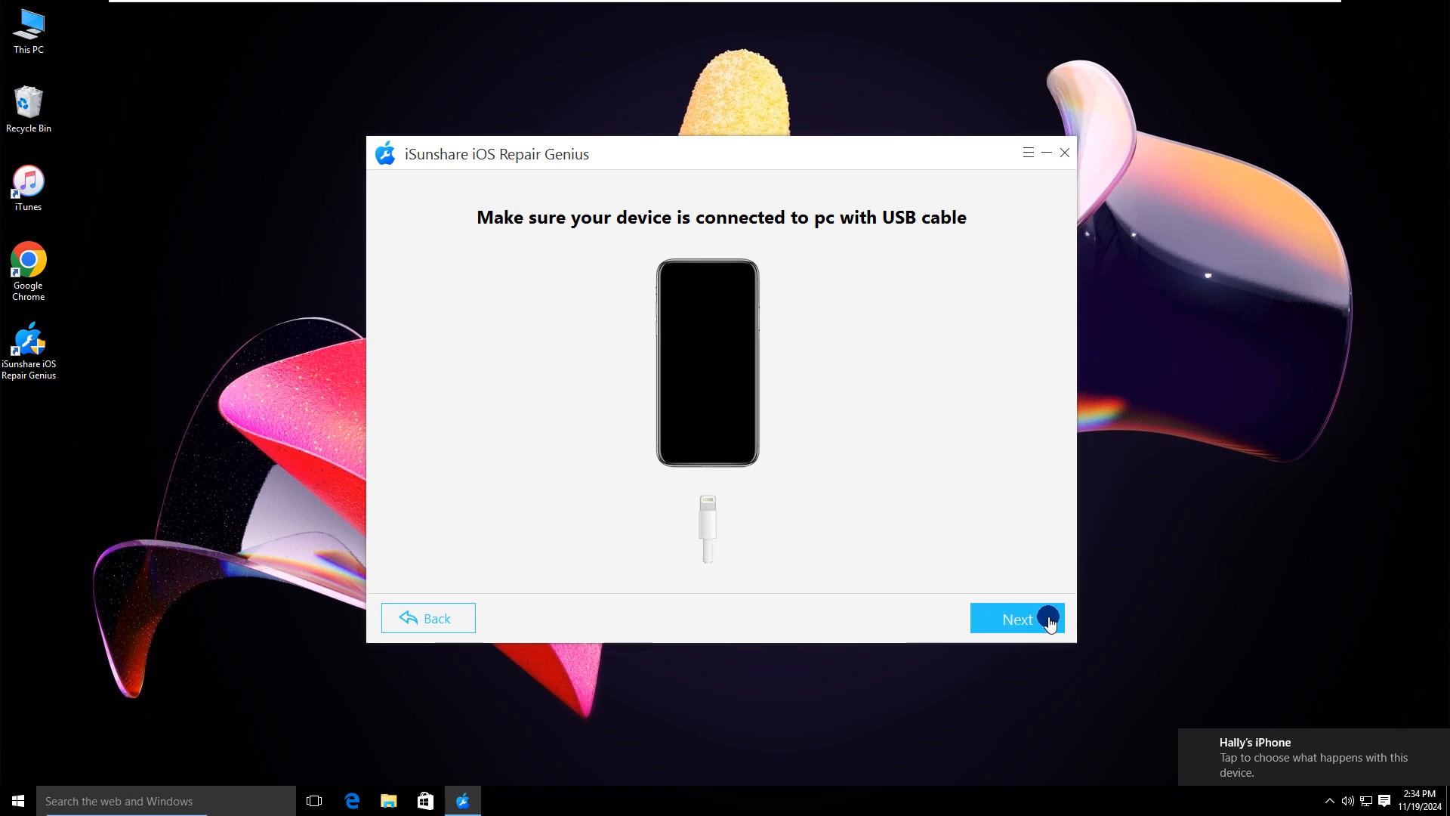
left_click(1016, 618)
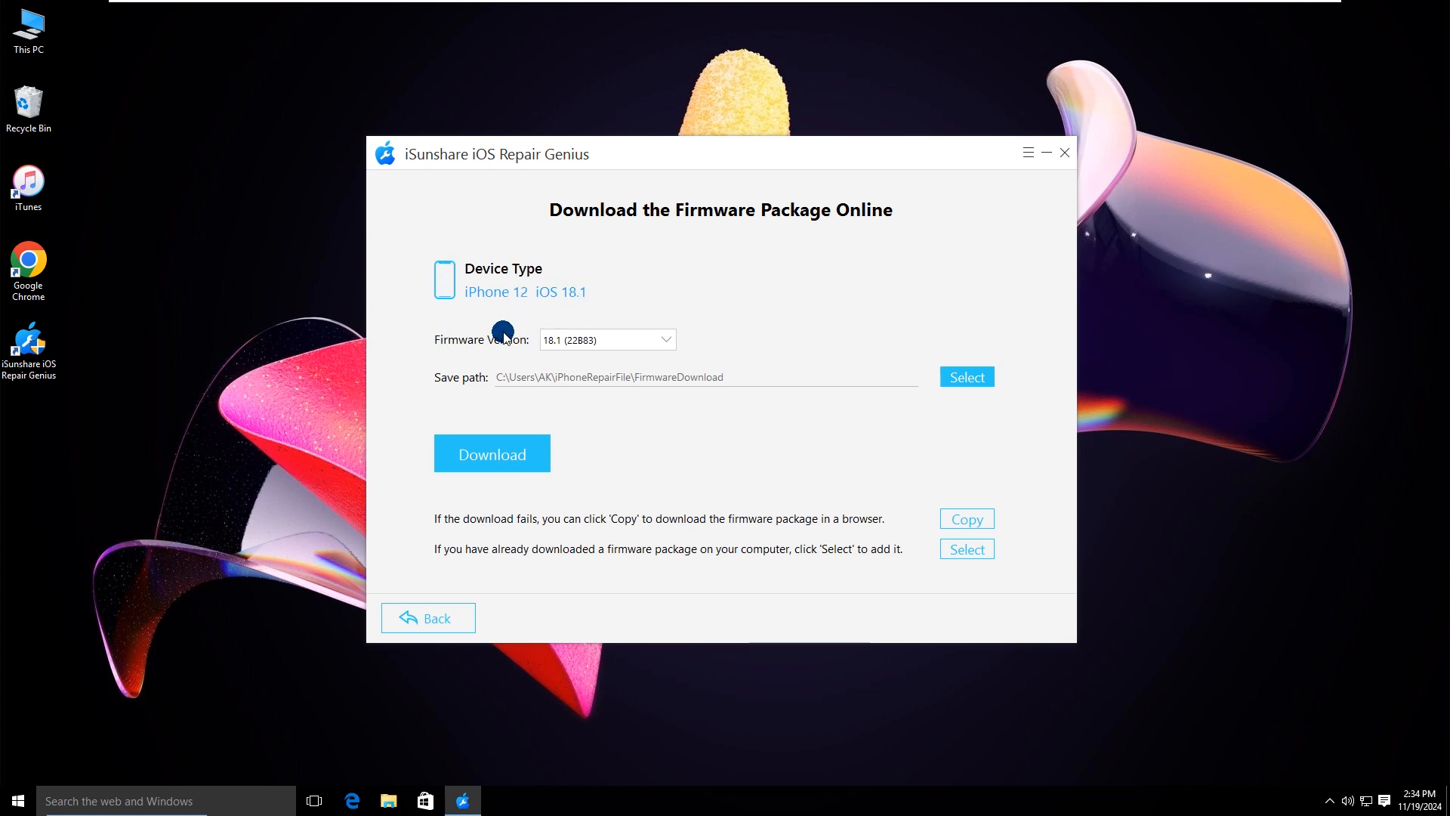
mouse_move(886, 231)
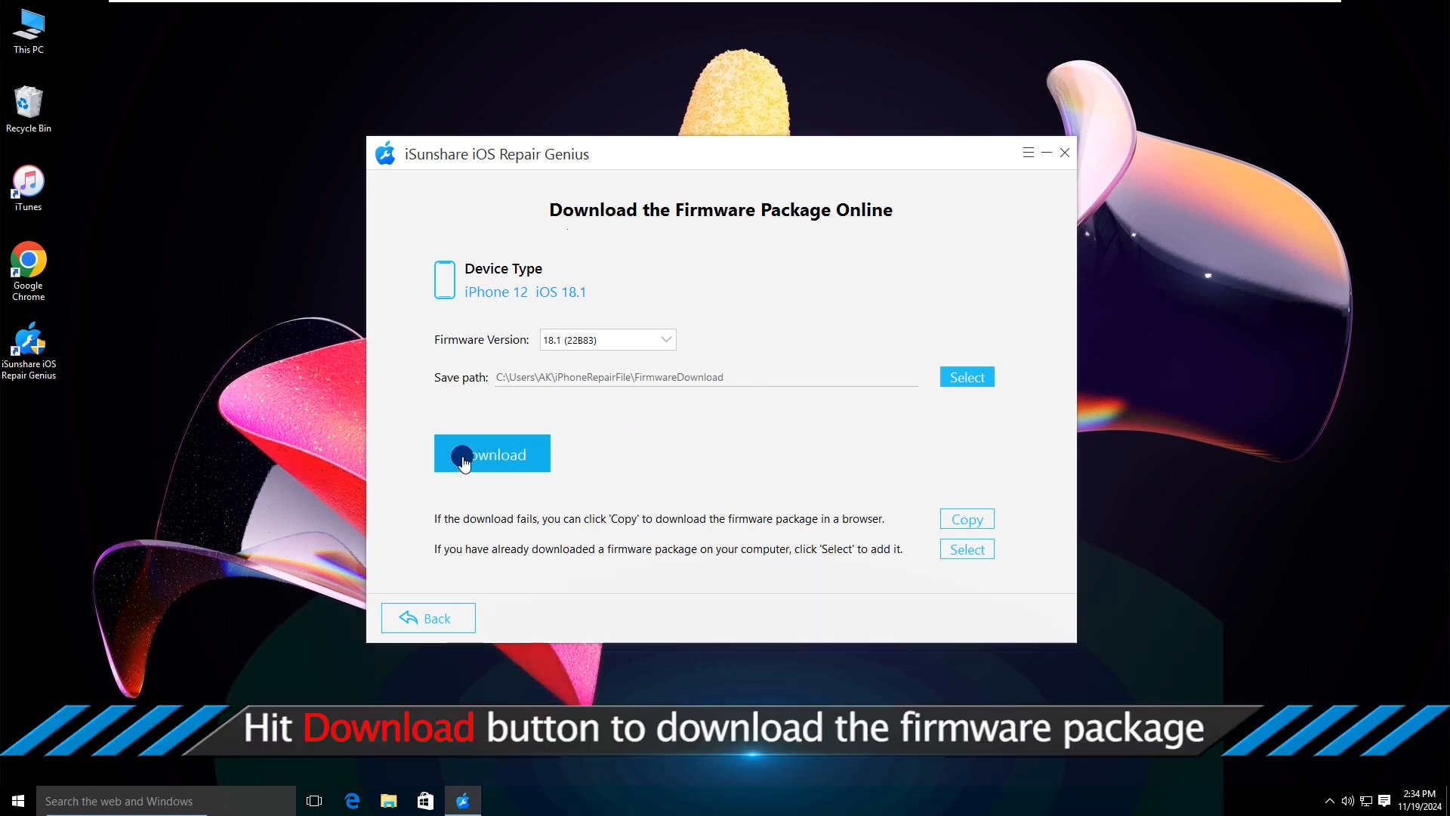
- Download the iOS 18.1 firmware package, then run the repair until Repair Successfully! appears
left_click(491, 453)
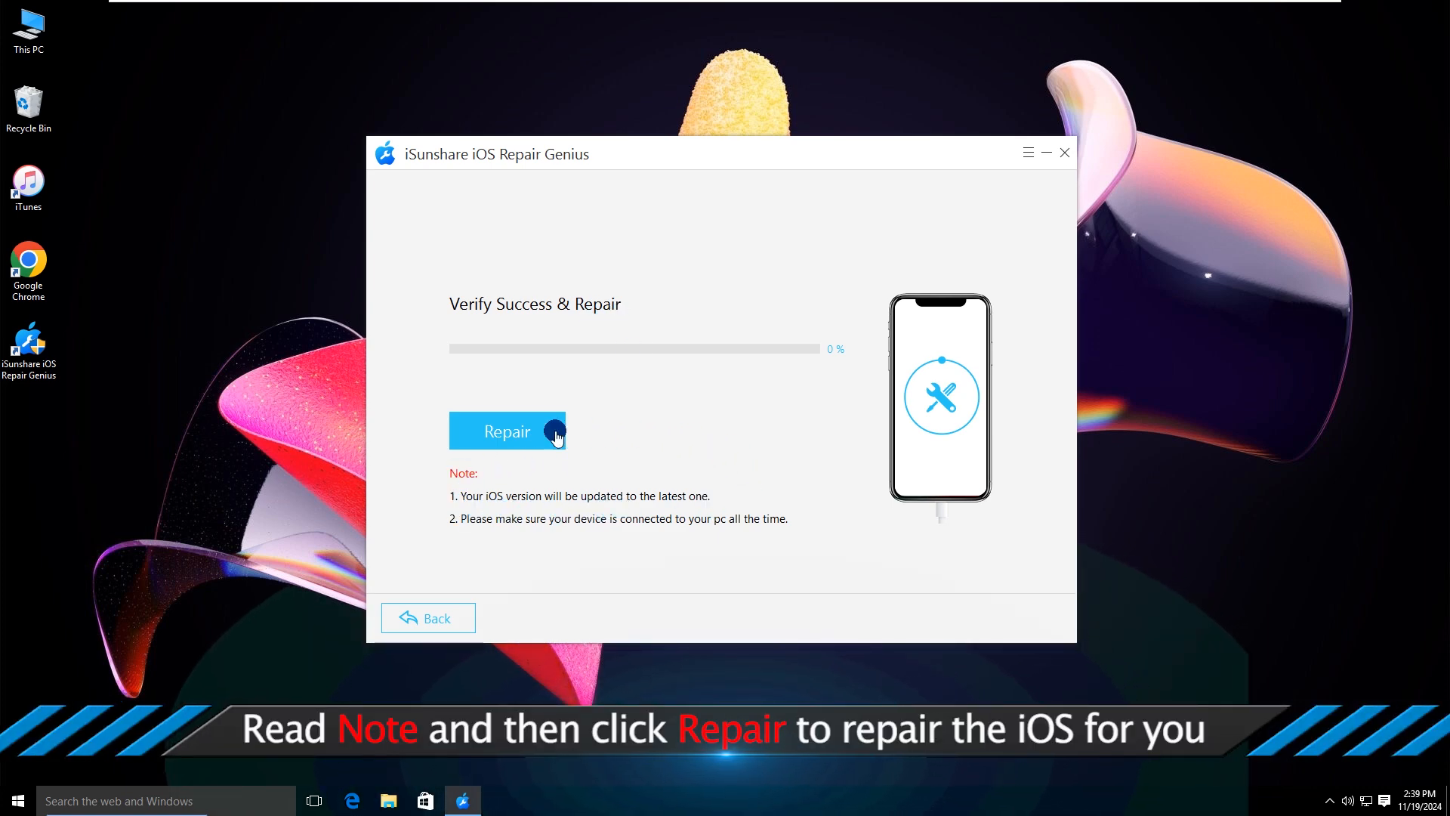
left_click(507, 431)
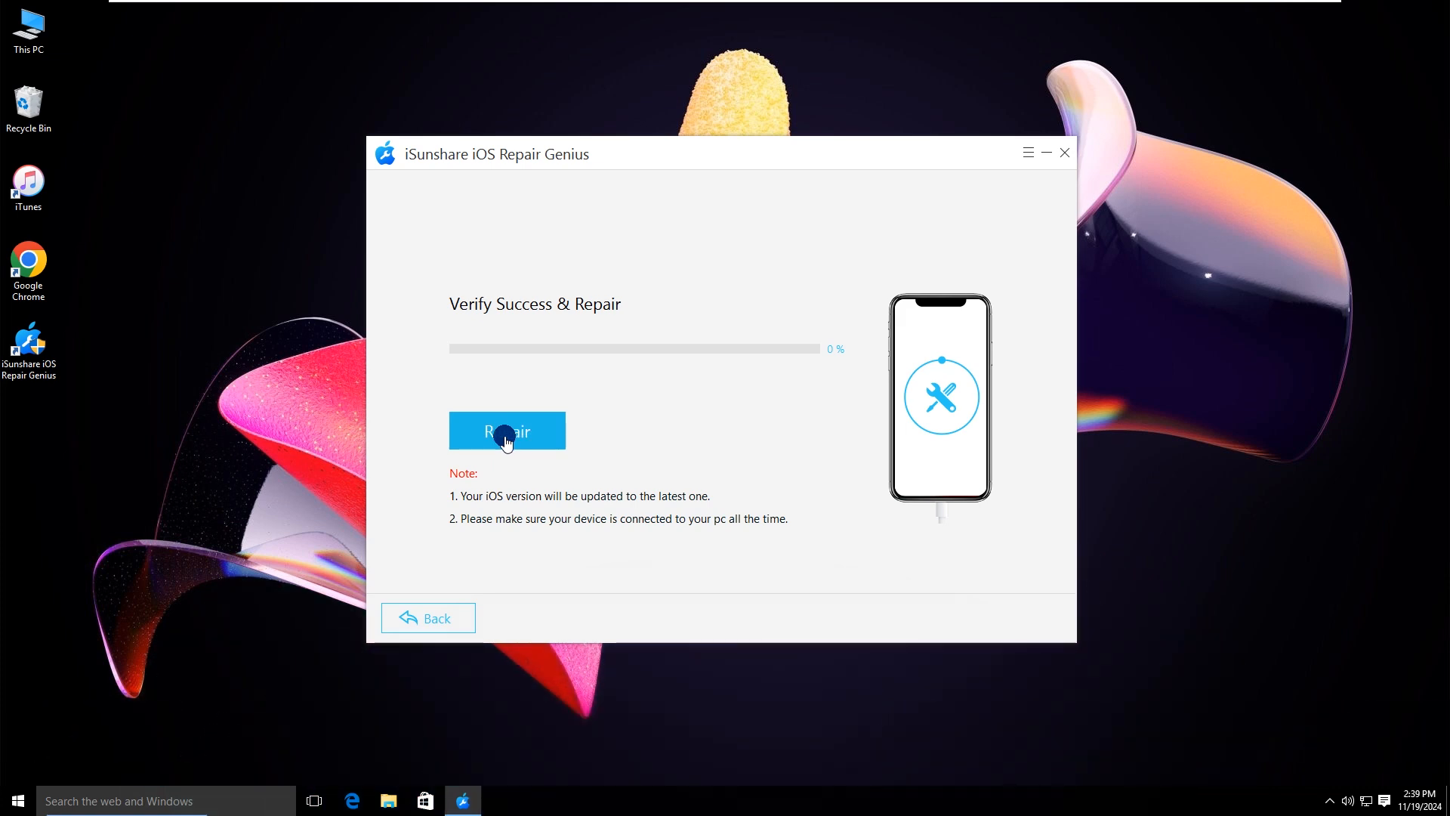
left_click(507, 431)
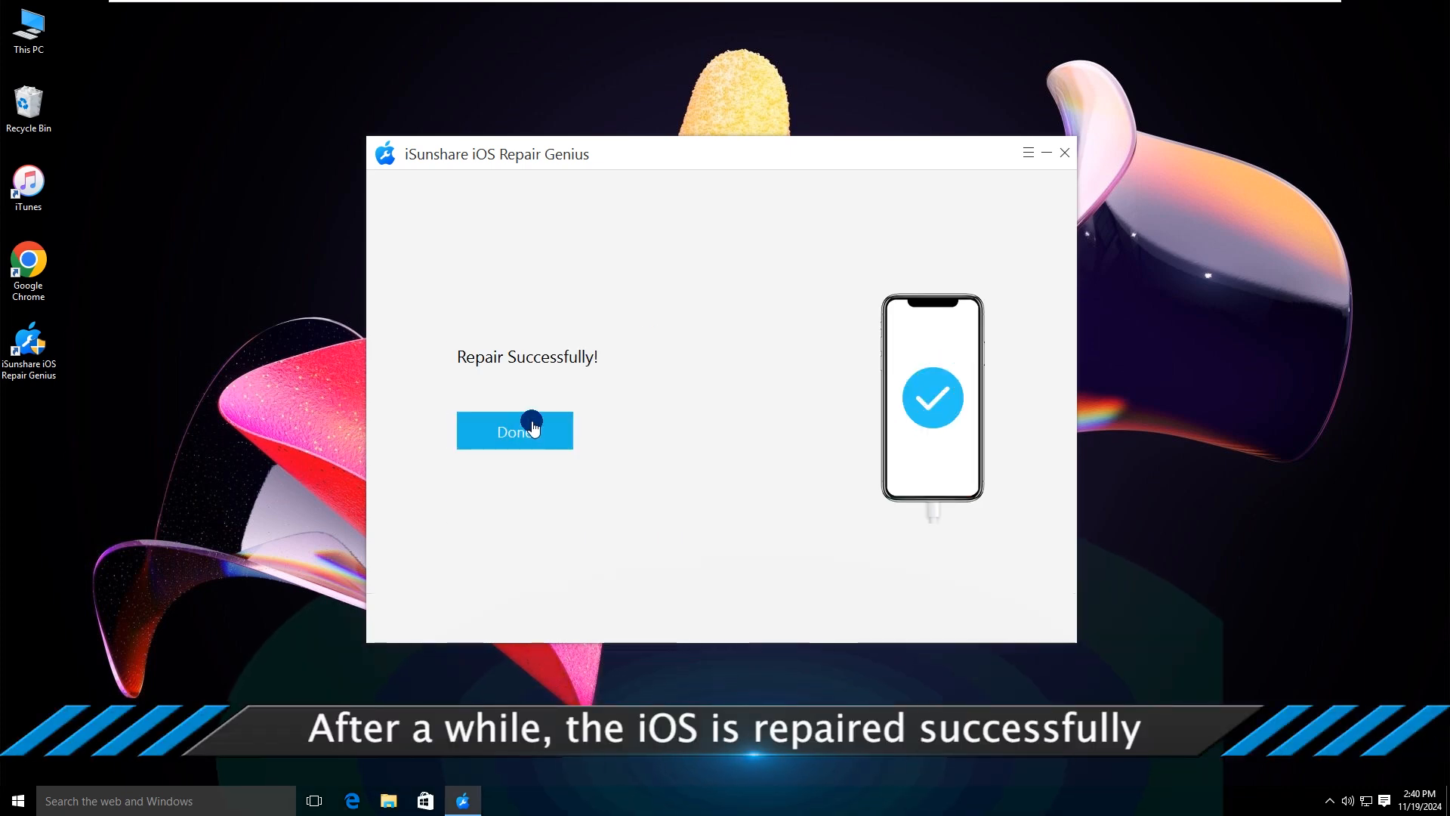
mouse_move(589, 376)
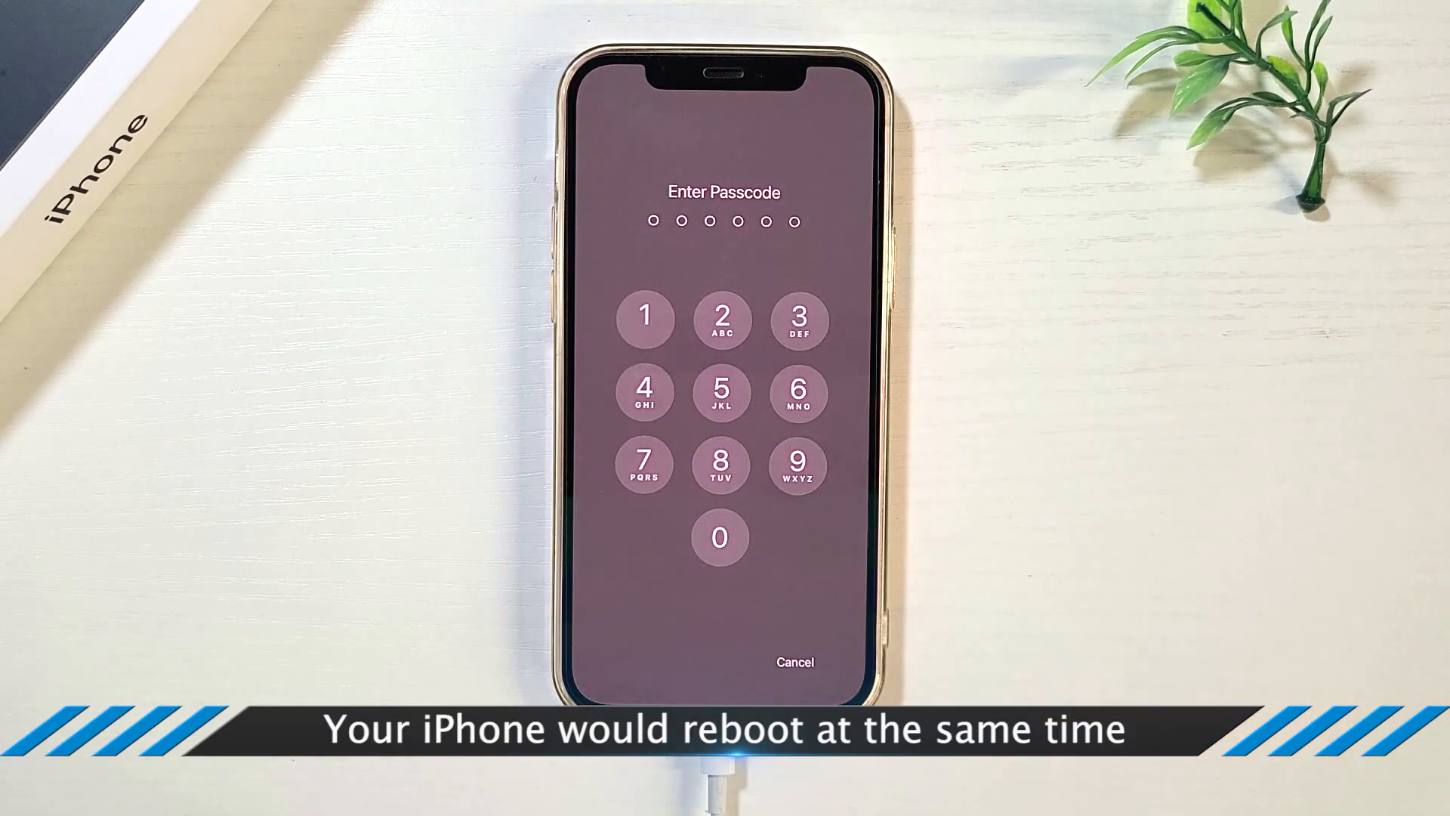
- Tap the first passcode digit on the rebooted iPhone's Enter Passcode screen
left_click(646, 320)
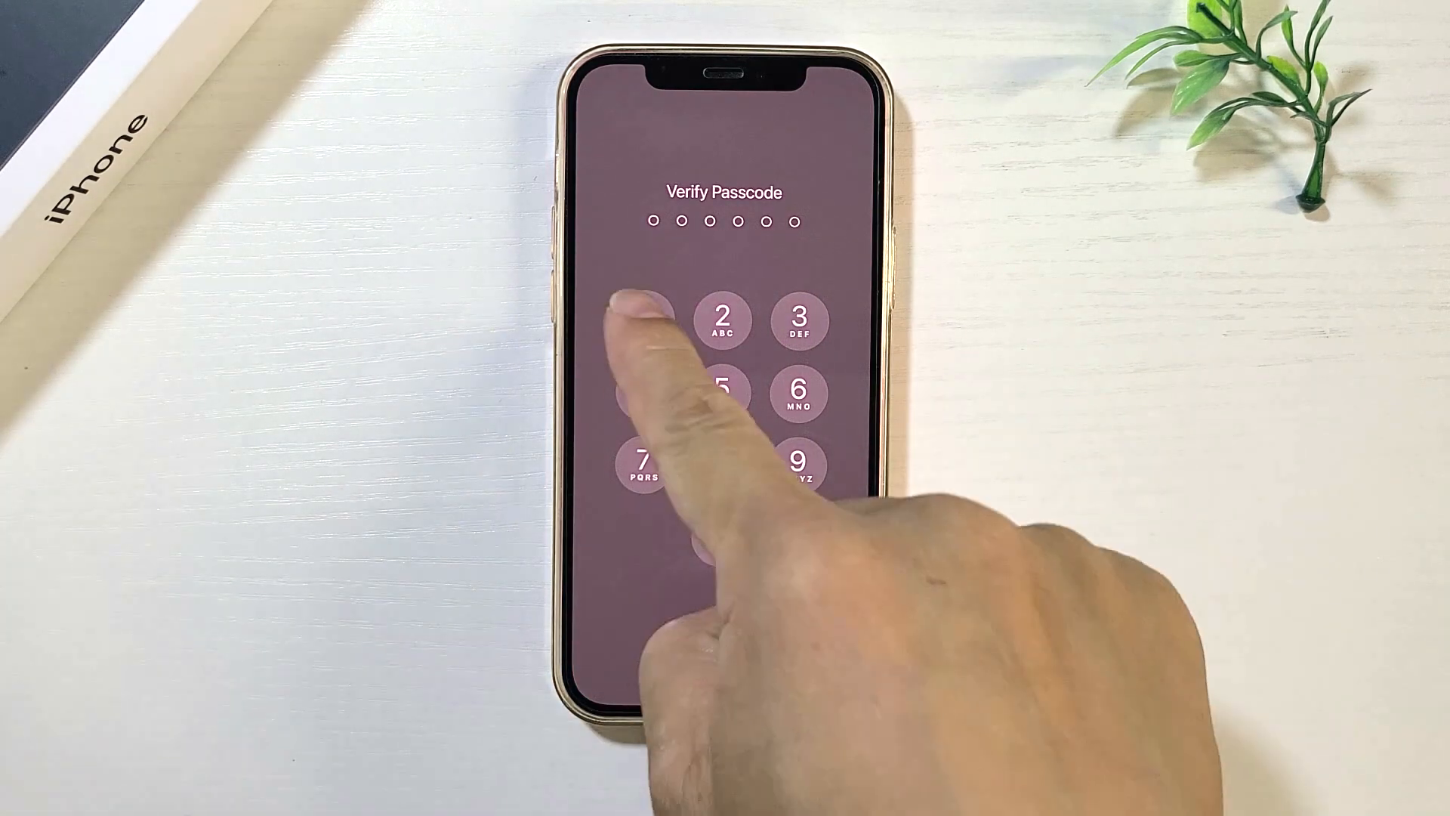